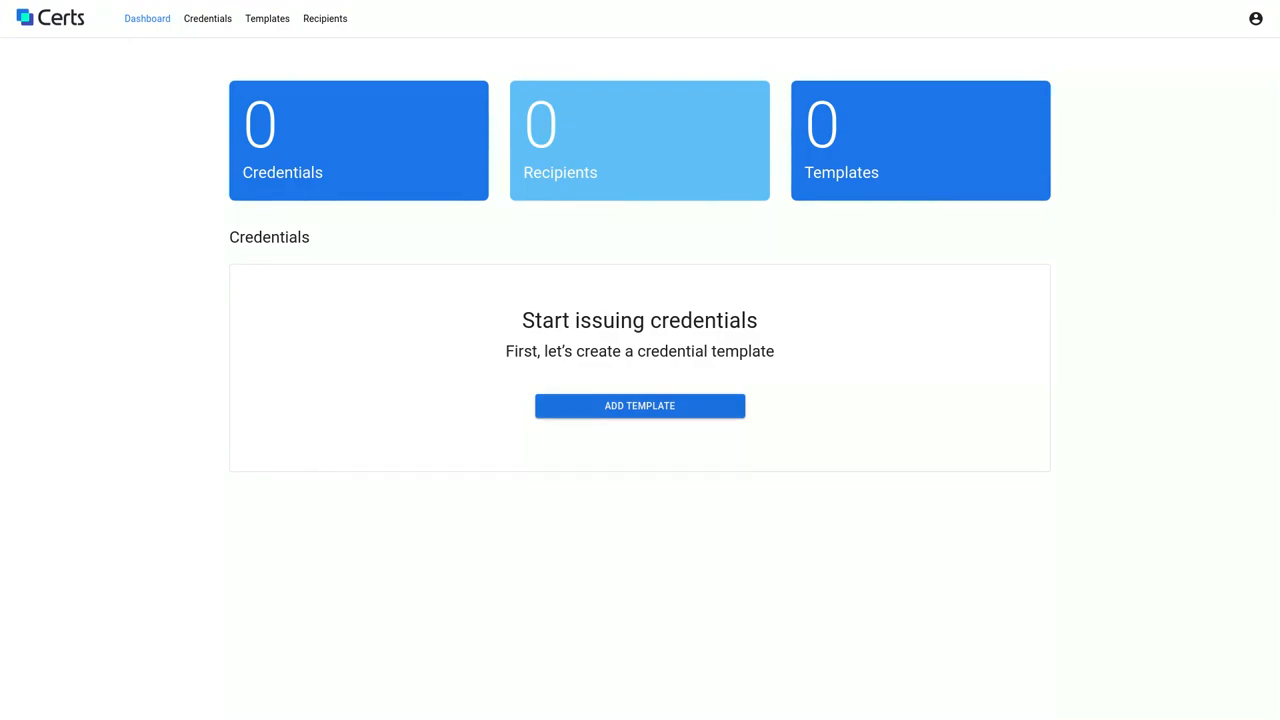
Start a new template named Masters of Computer Science.
{"action": "left_click", "coordinate": [640, 404]}
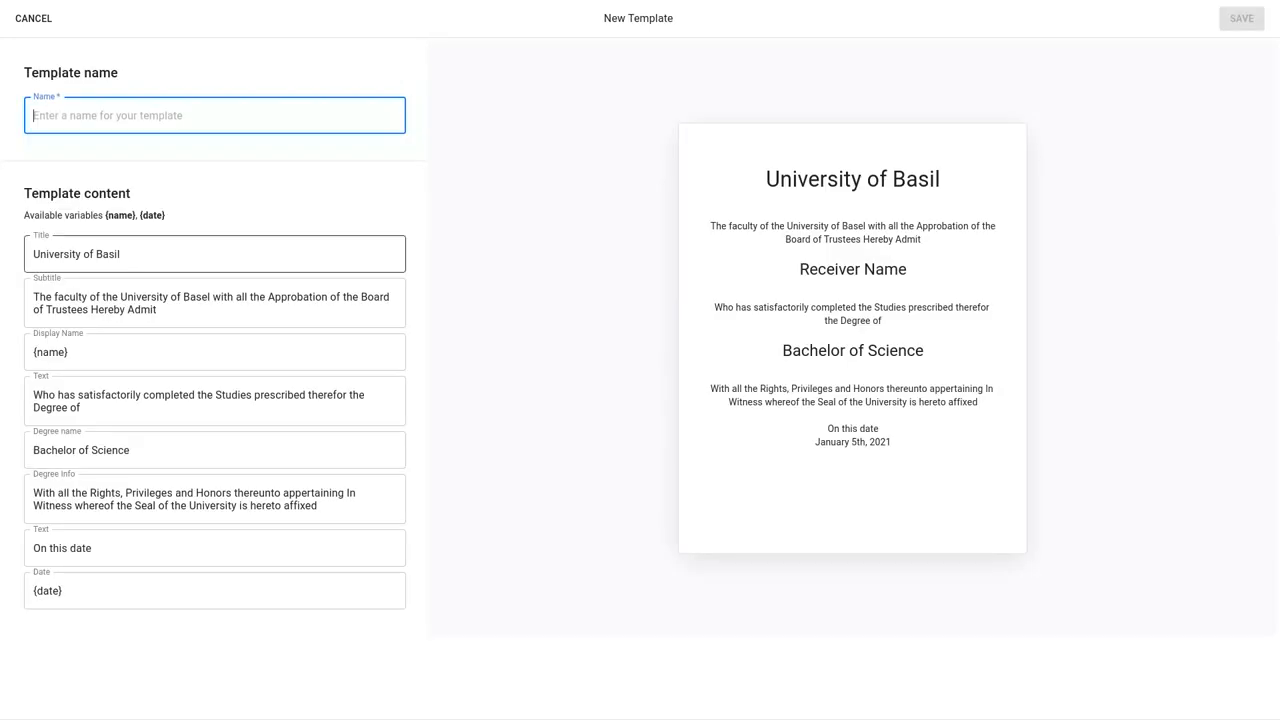
{"action": "type", "text": "Masters of Computer"}
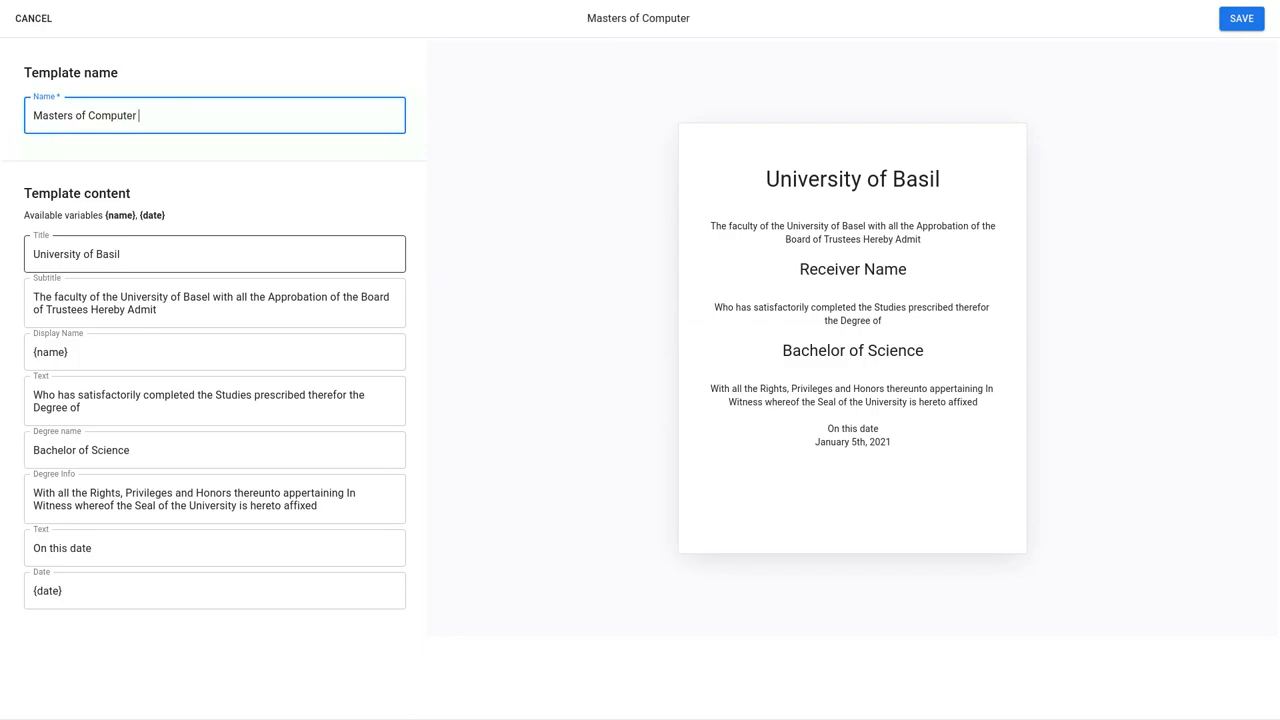
{"action": "type", "text": "Science"}
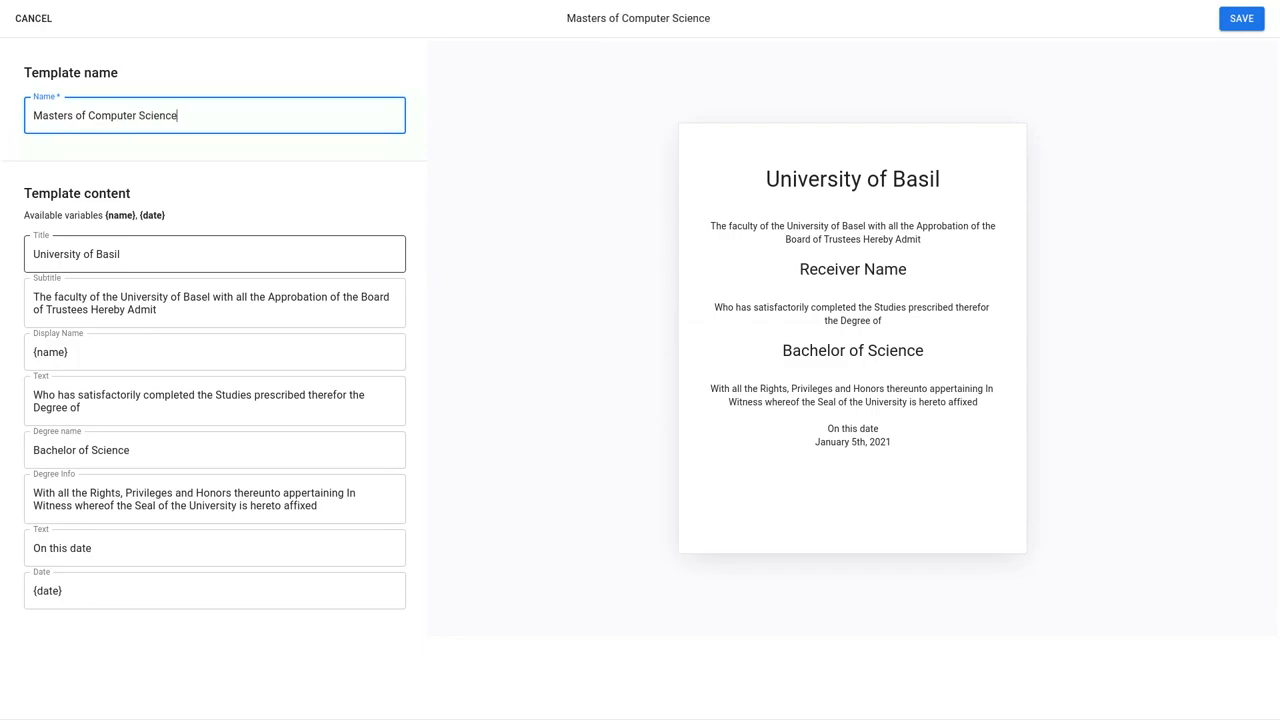
Set the certificate title to University of Dock and the degree name, then save the template.
{"action": "left_click", "coordinate": [214, 252]}
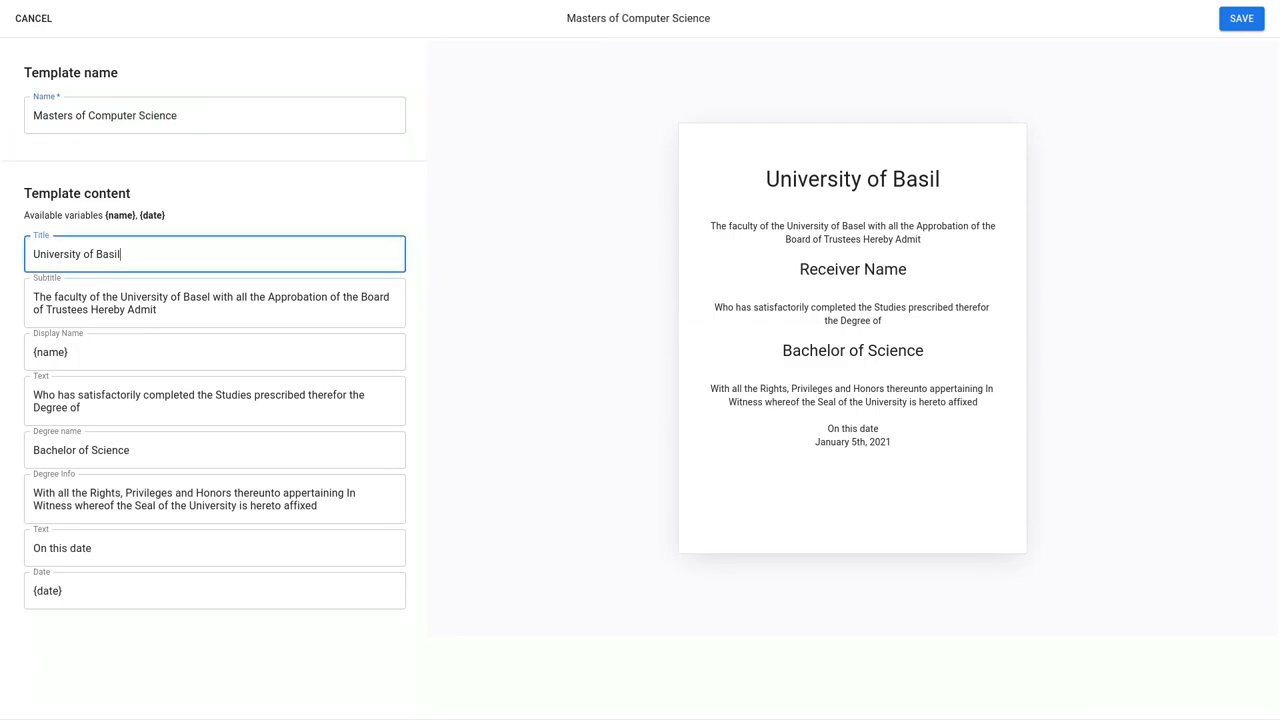
{"action": "key", "text": "Backspace"}
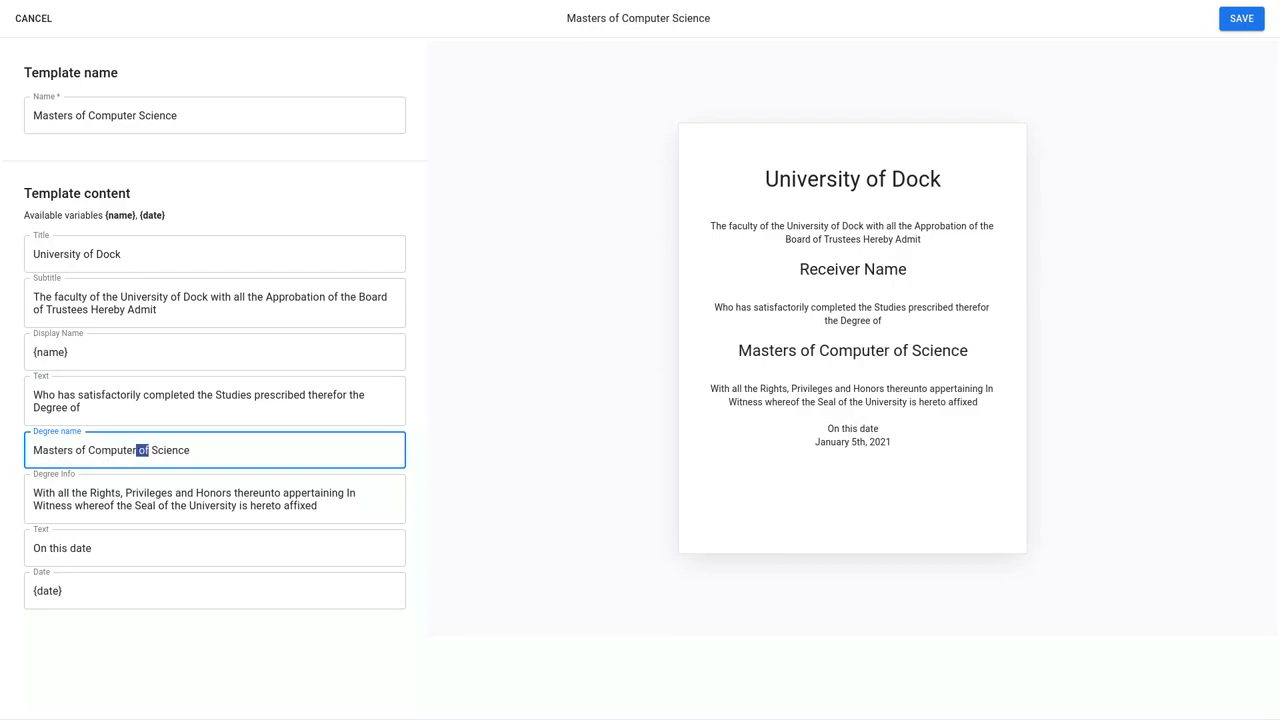
{"action": "key", "text": "Delete"}
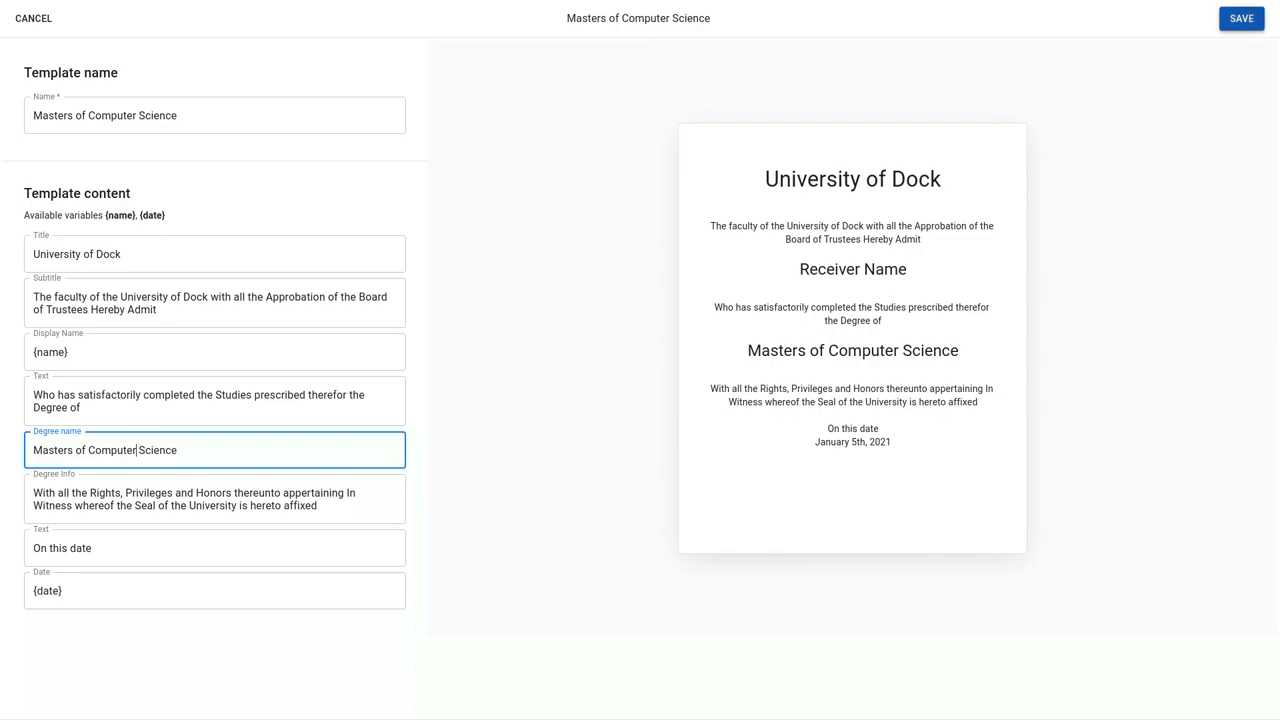
{"action": "left_click", "coordinate": [1240, 18]}
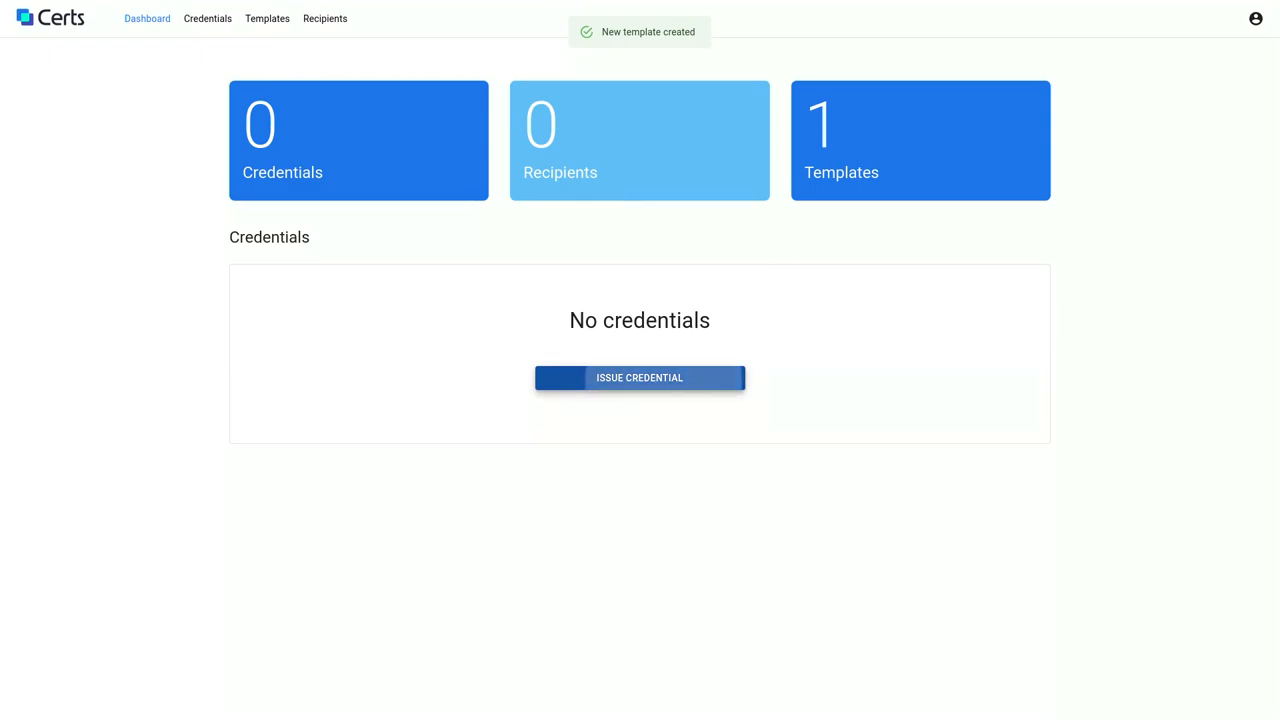
{"action": "left_click", "coordinate": [640, 378]}
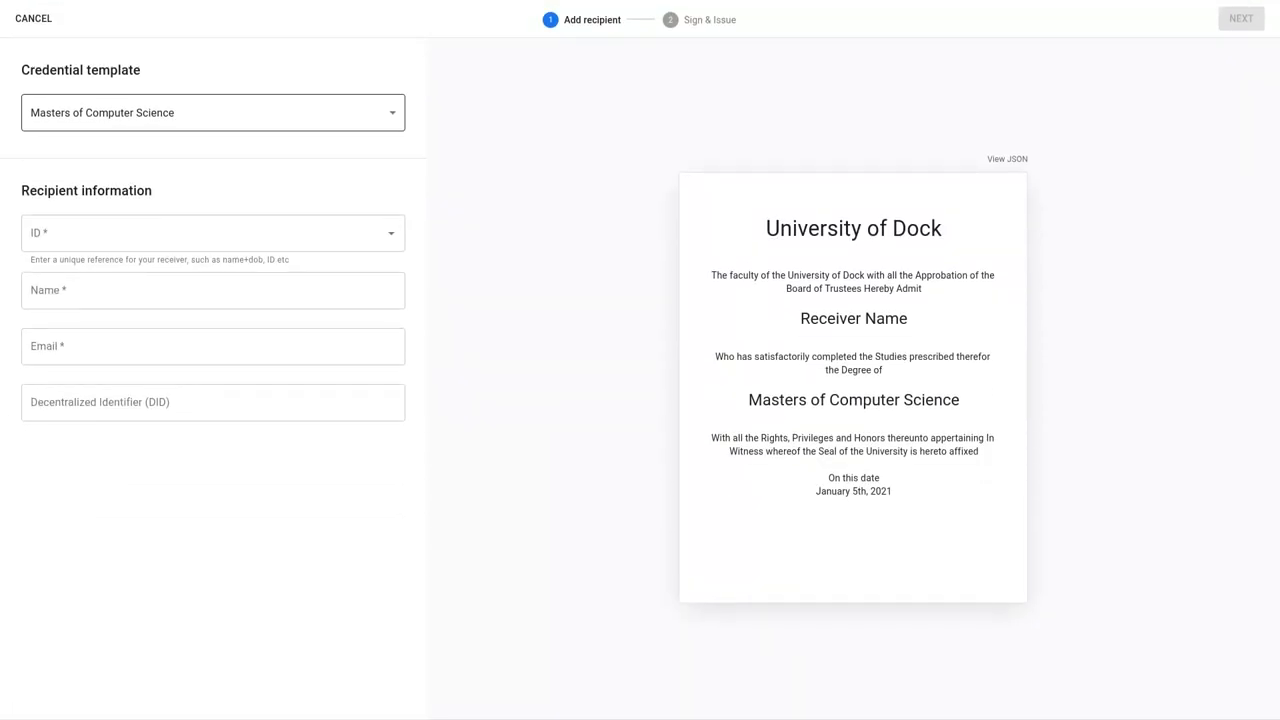
{"action": "left_click", "coordinate": [212, 112]}
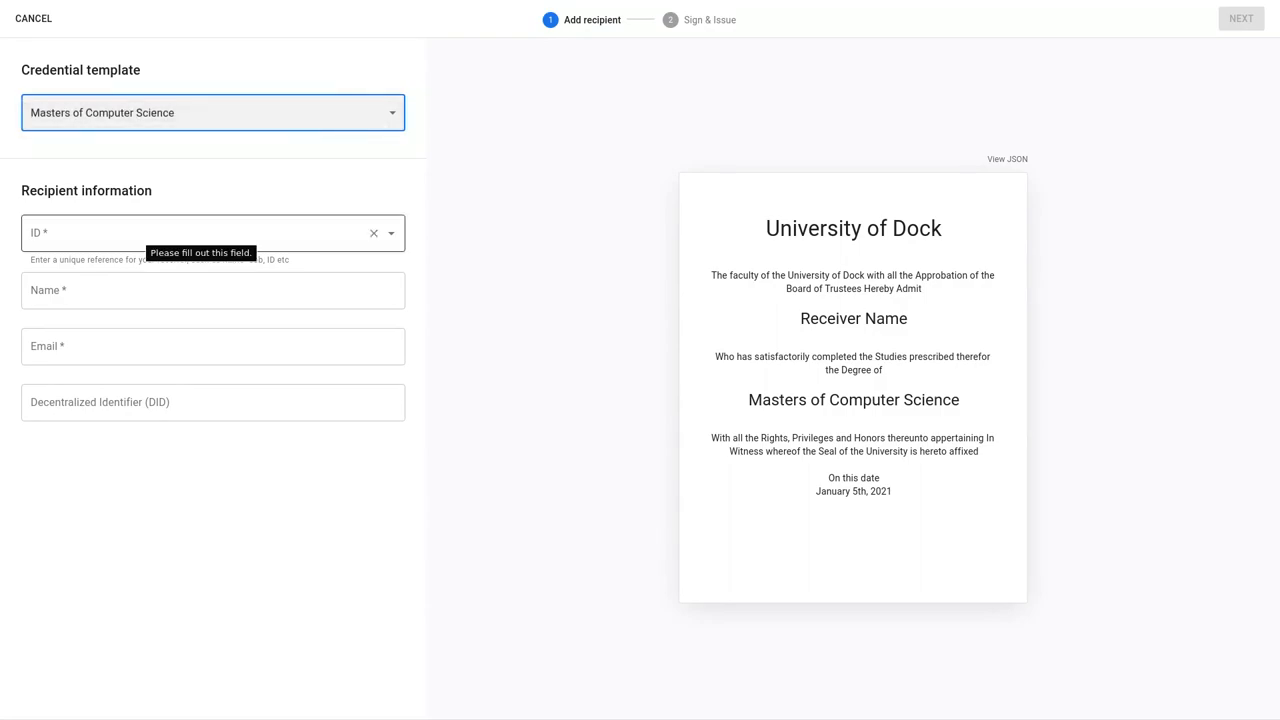
{"action": "type", "text": "docktest"}
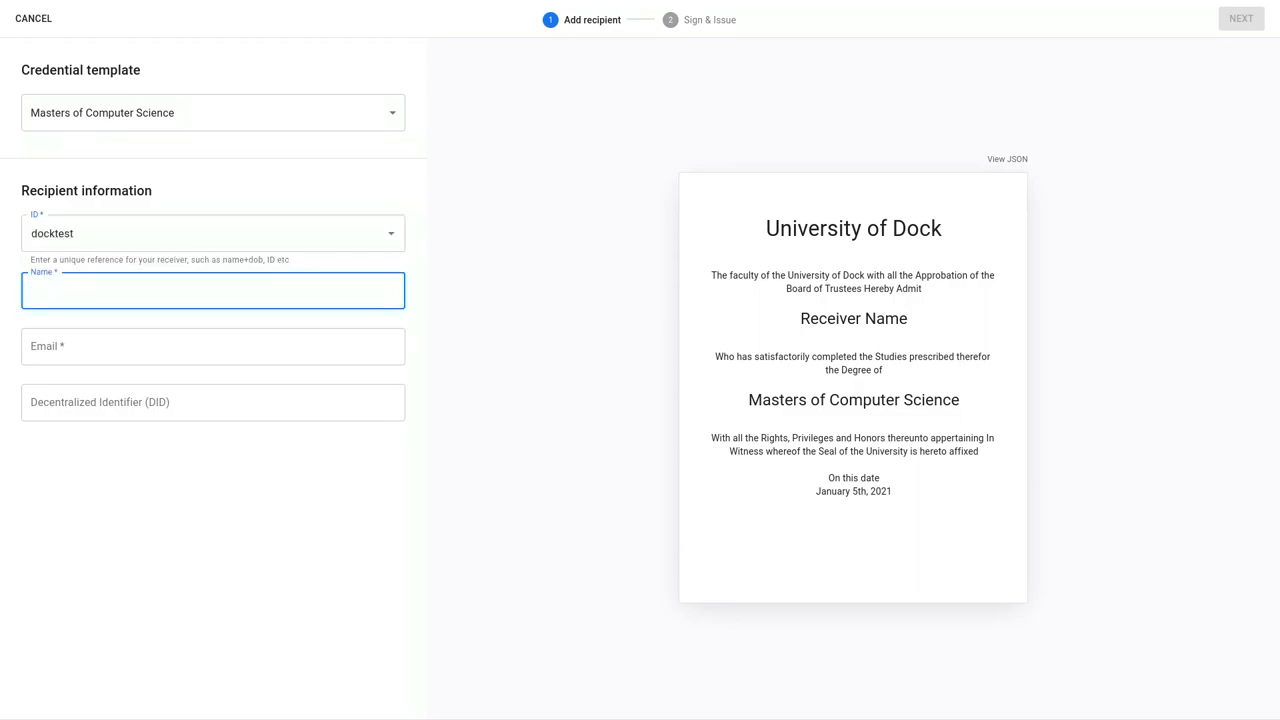
{"action": "type", "text": "Sam Dock"}
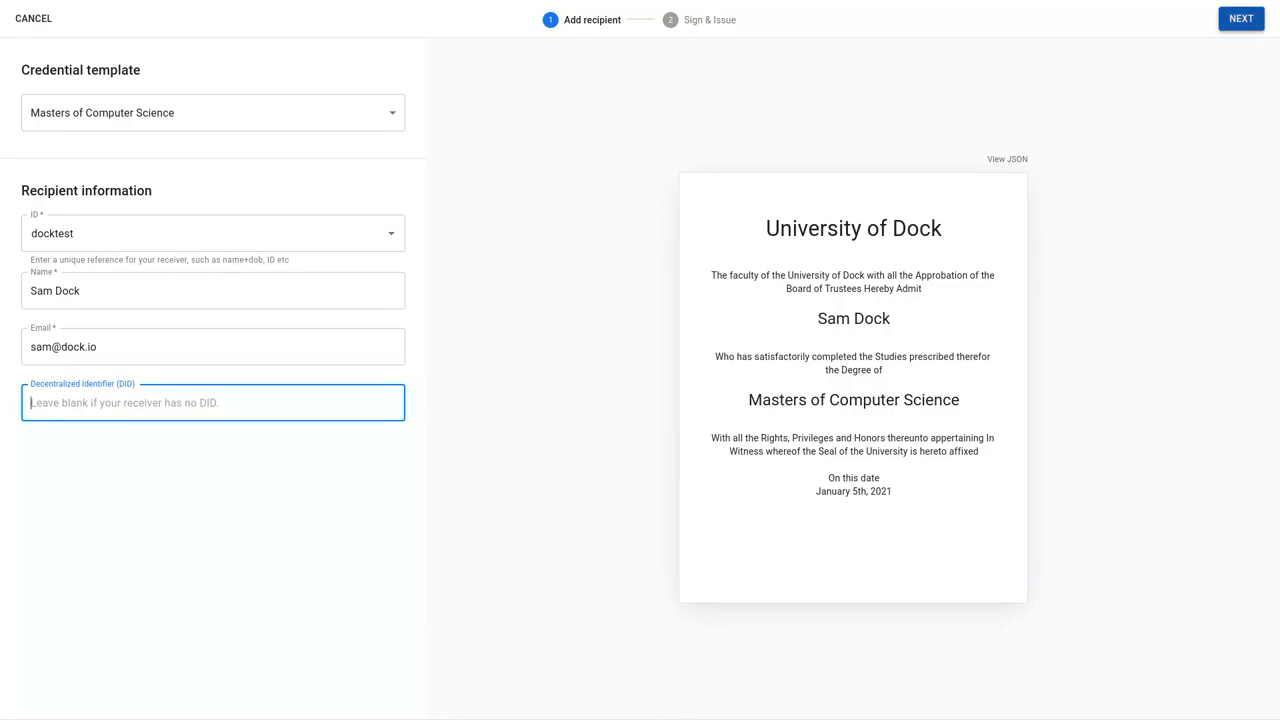
{"action": "left_click", "coordinate": [1246, 18]}
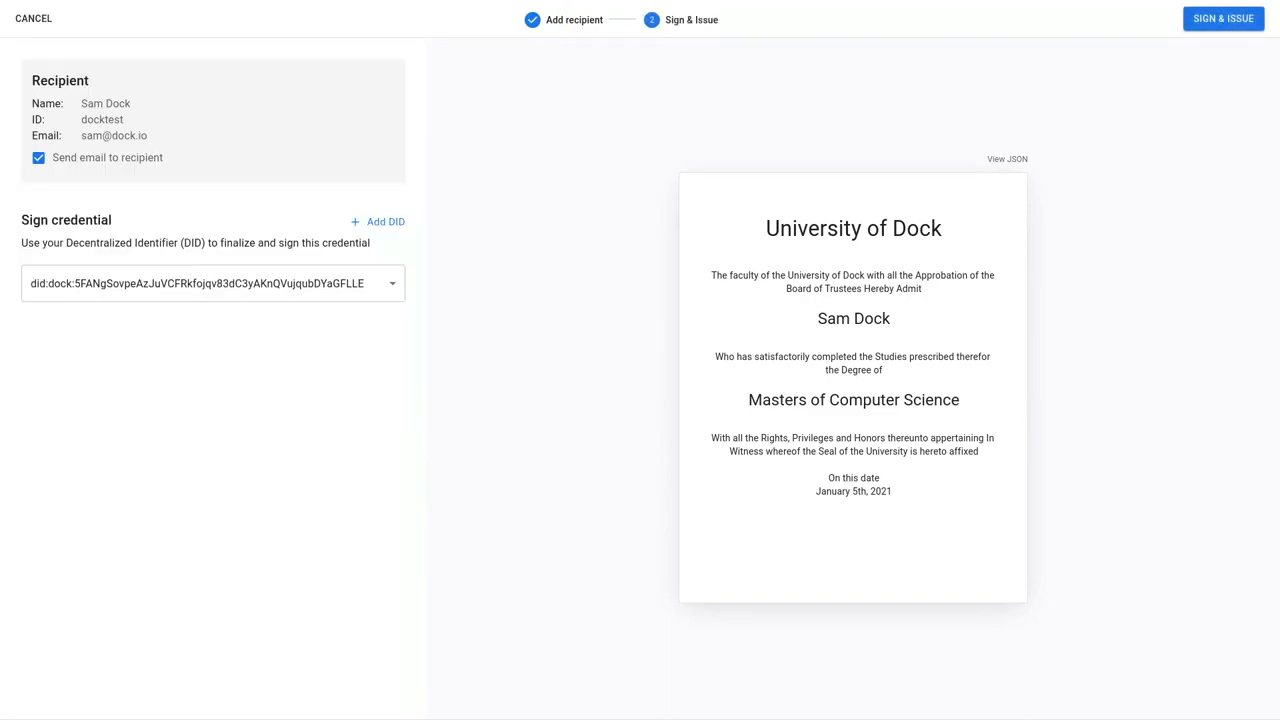
Sign the credential with the first did:dock identifier and issue it.
{"action": "left_click", "coordinate": [210, 284]}
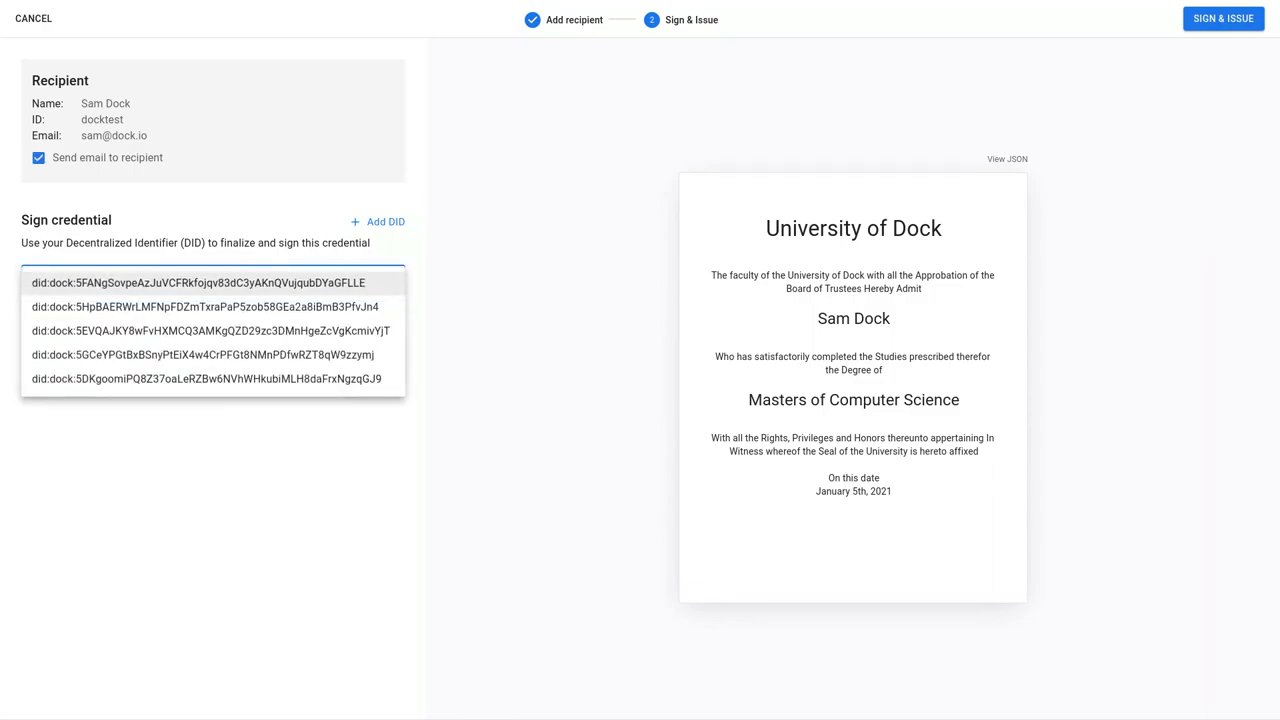
{"action": "left_click", "coordinate": [198, 282]}
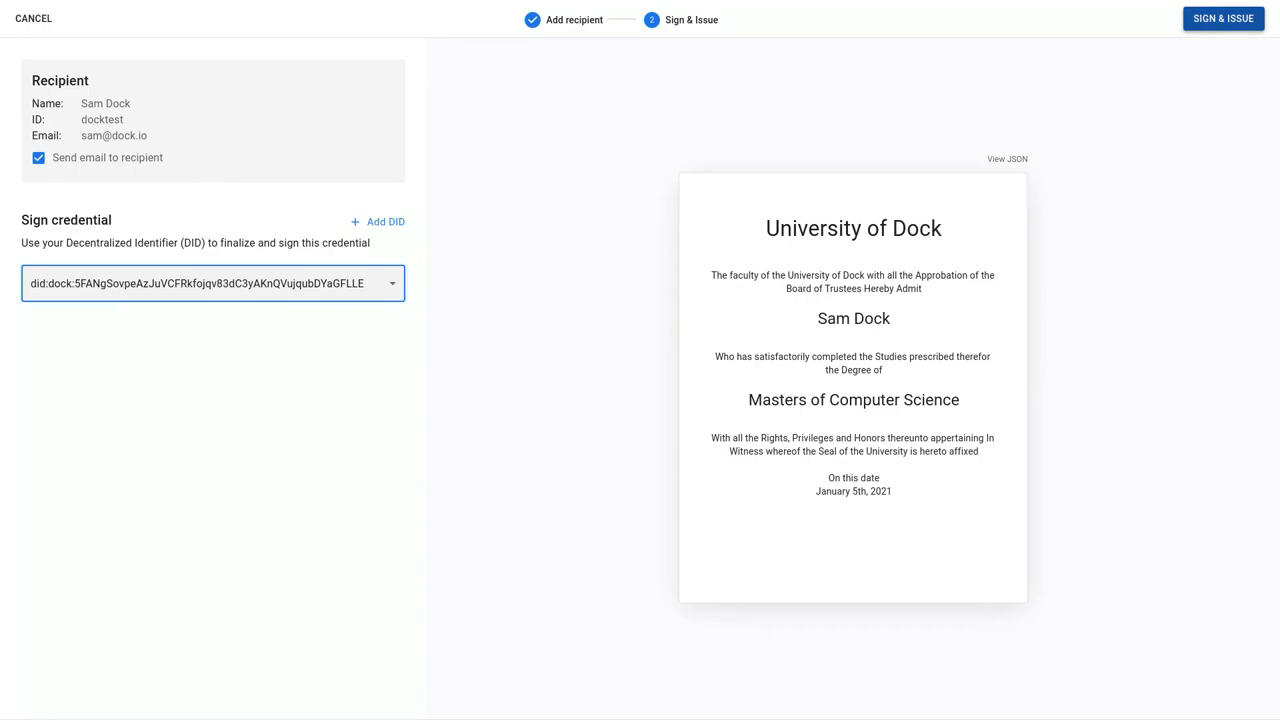
{"action": "left_click", "coordinate": [1222, 16]}
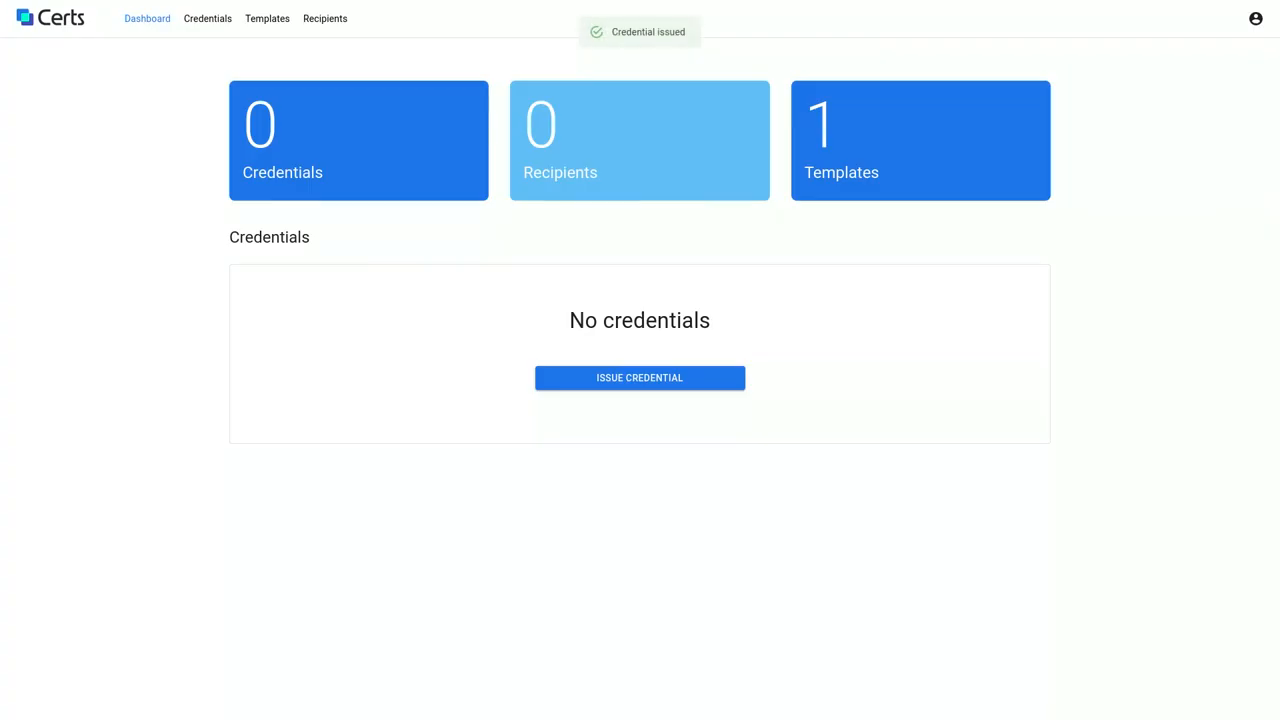
{"action": "left_click", "coordinate": [640, 378]}
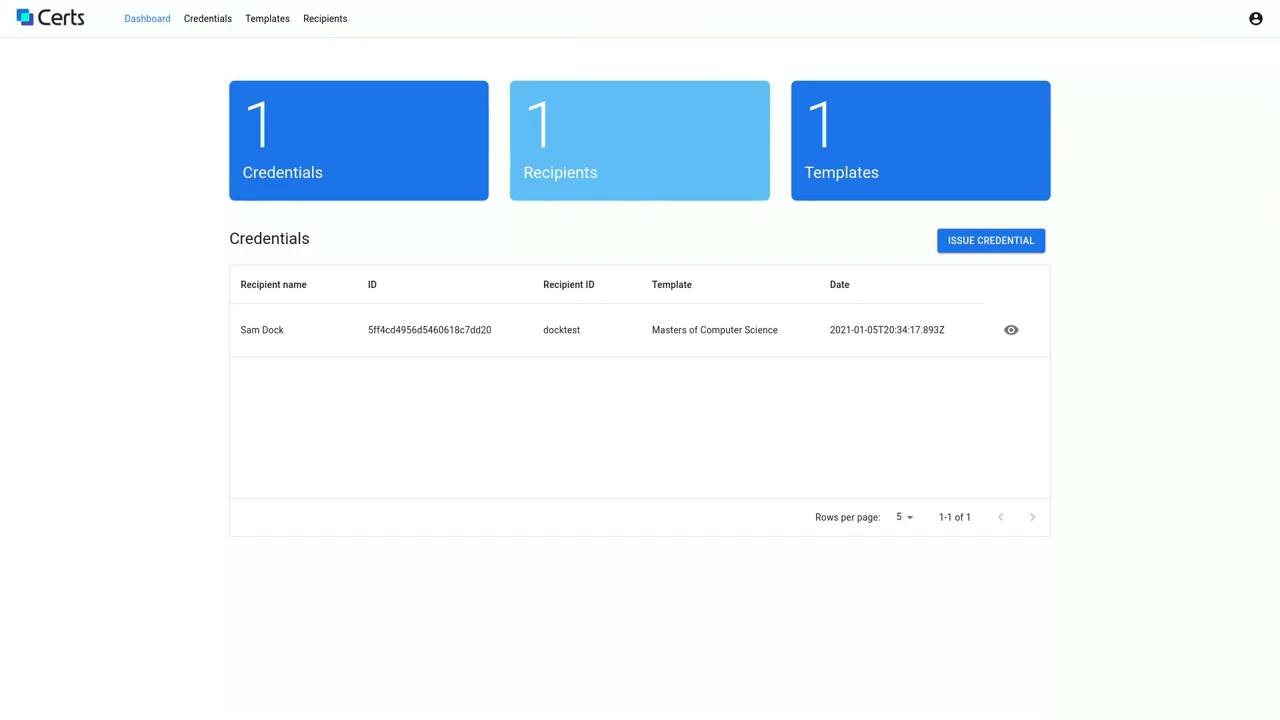
{"action": "mouse_move", "coordinate": [1010, 330]}
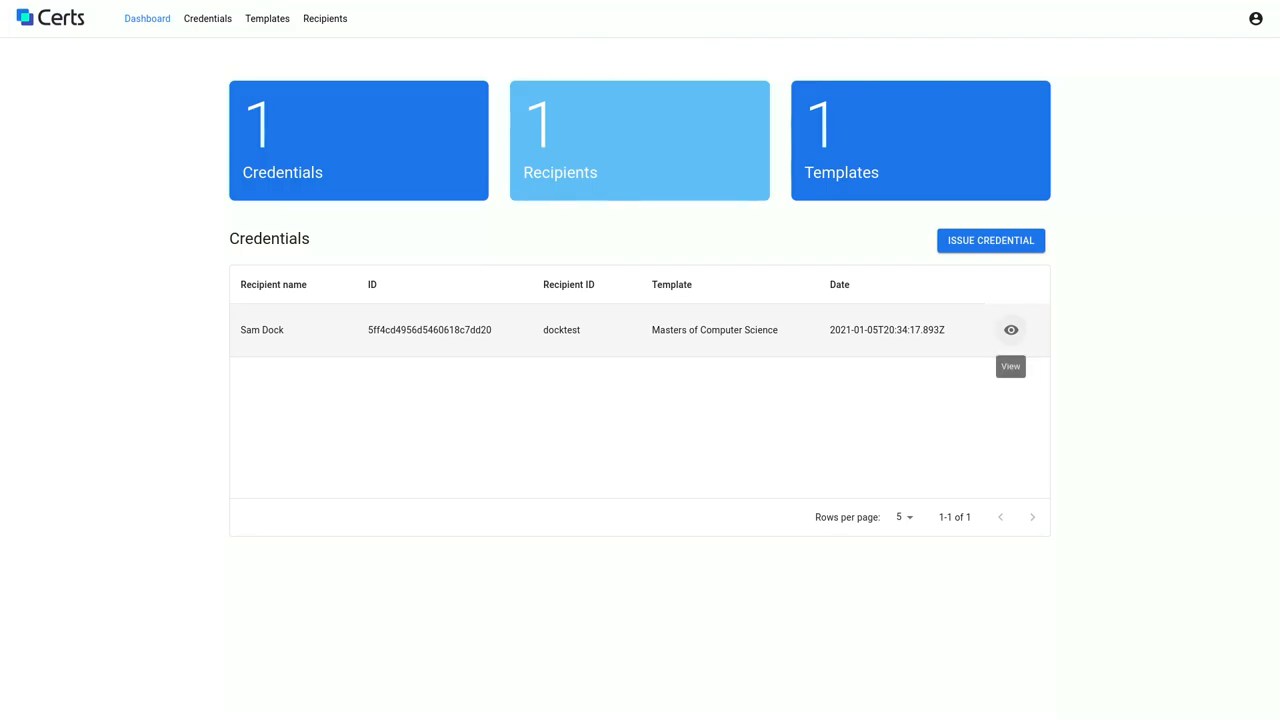
{"action": "left_click", "coordinate": [1010, 330]}
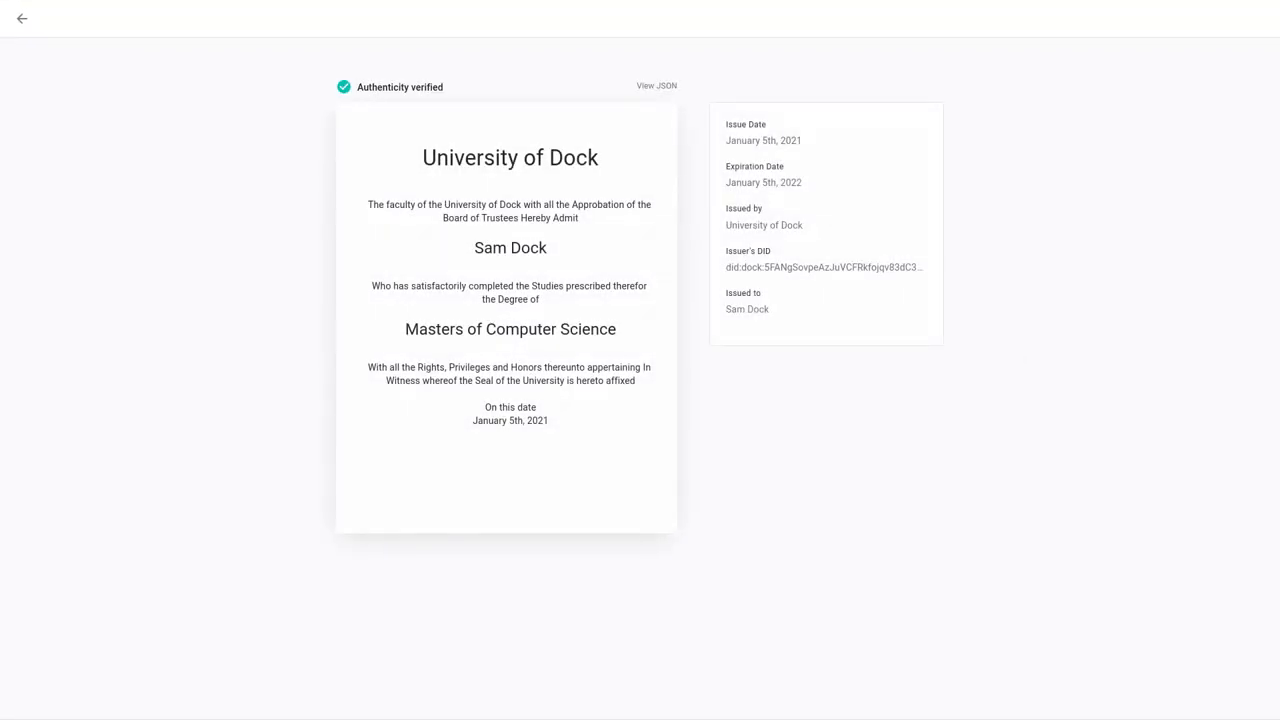
{"action": "left_click", "coordinate": [658, 84]}
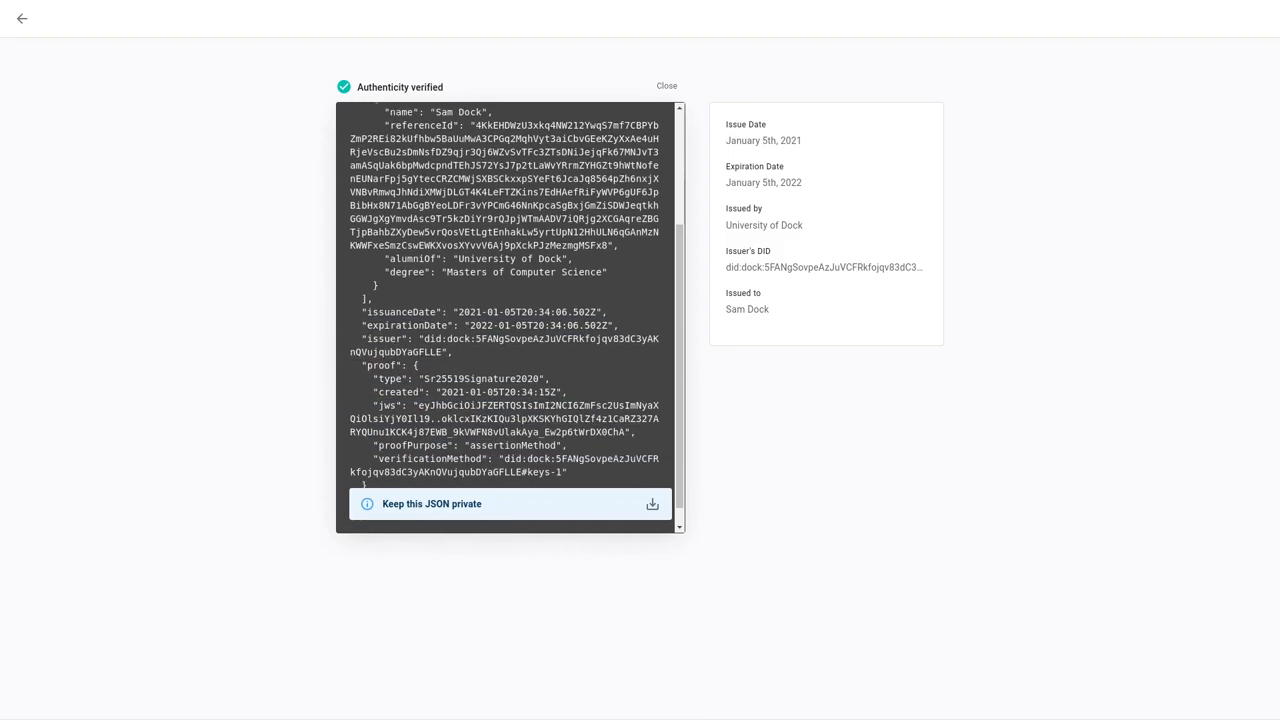
{"action": "scroll", "scroll_direction": "down", "scroll_amount": 3}
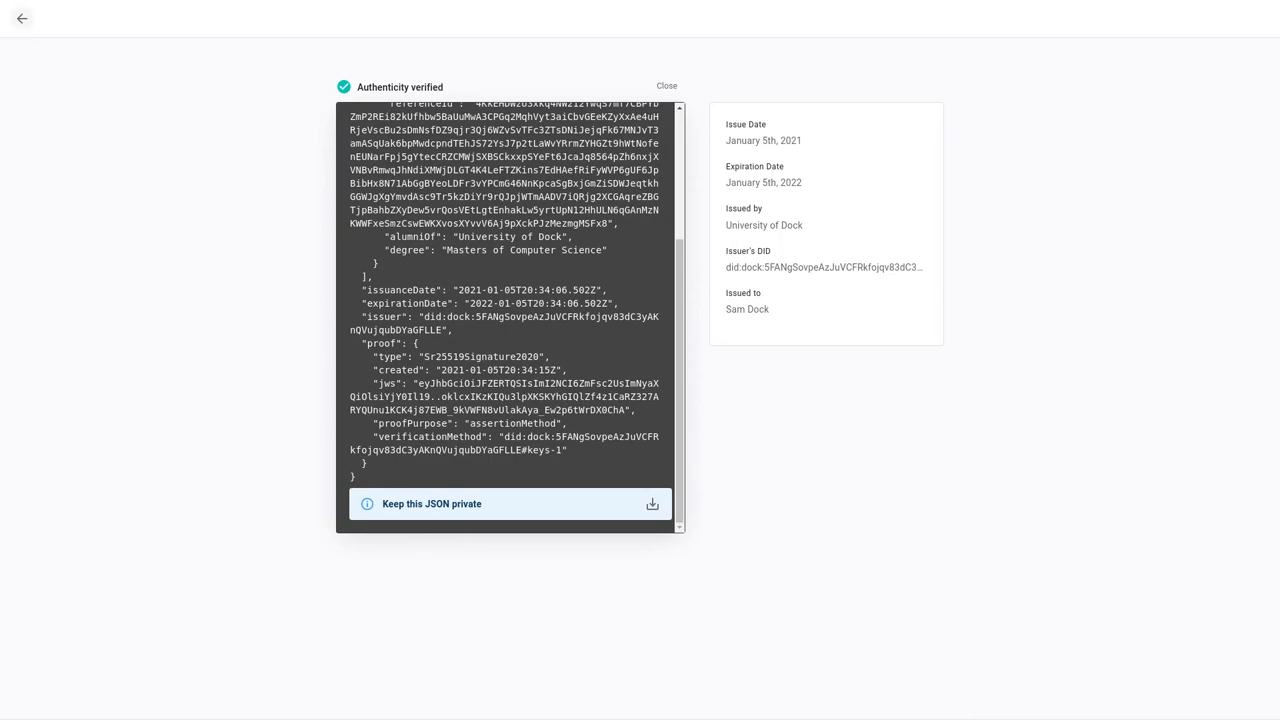
{"action": "left_click", "coordinate": [668, 86]}
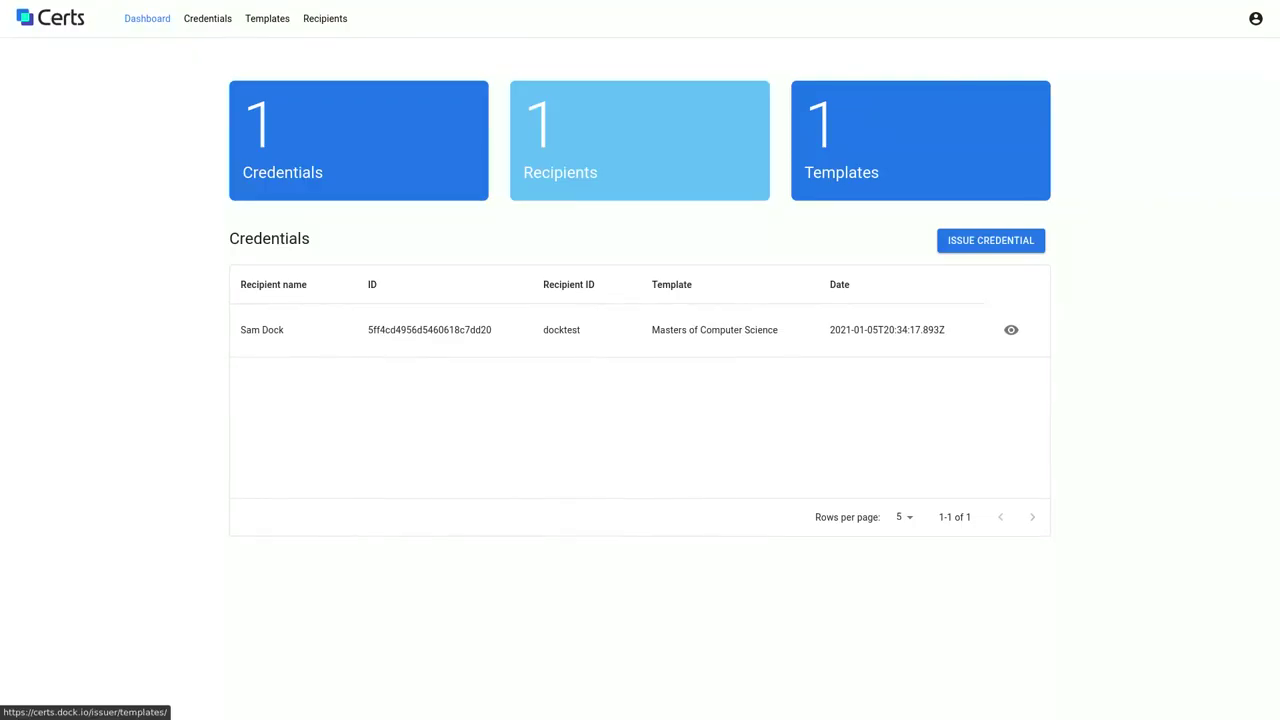
Rename the template to Bachelors of Computer Science, save it, and go to the recipients list.
{"action": "left_click", "coordinate": [266, 18]}
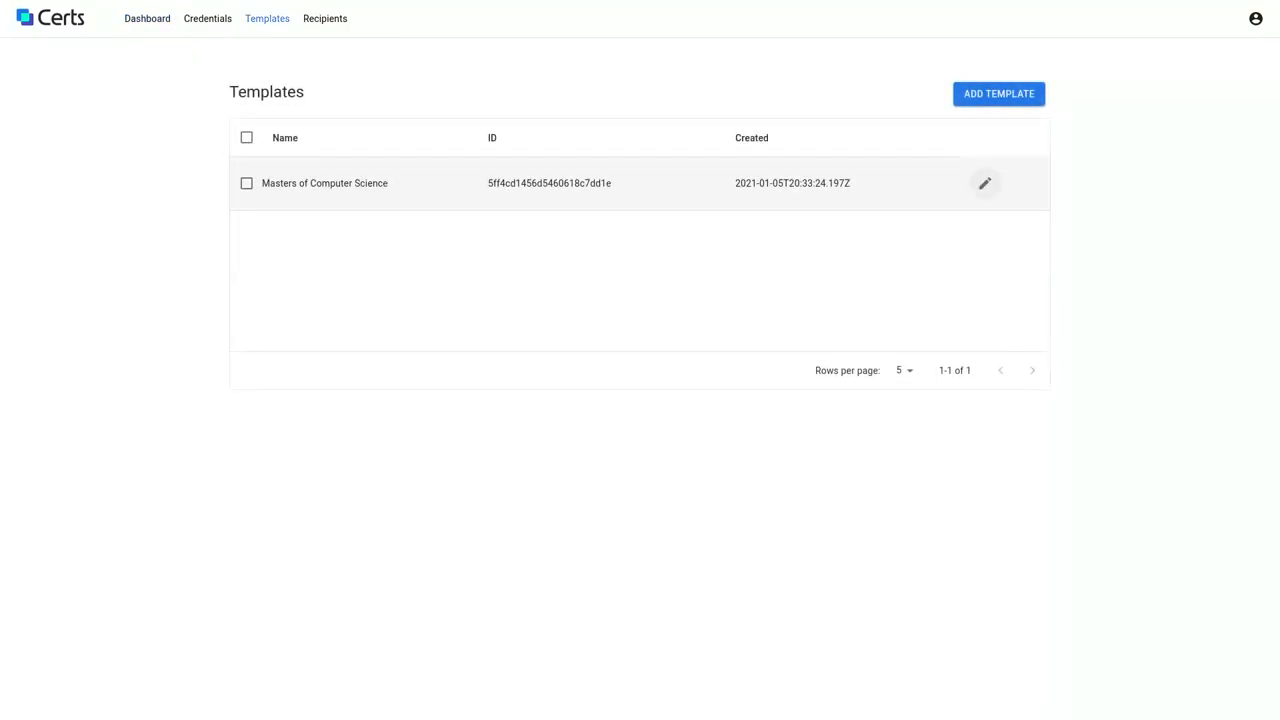
{"action": "left_click", "coordinate": [984, 184]}
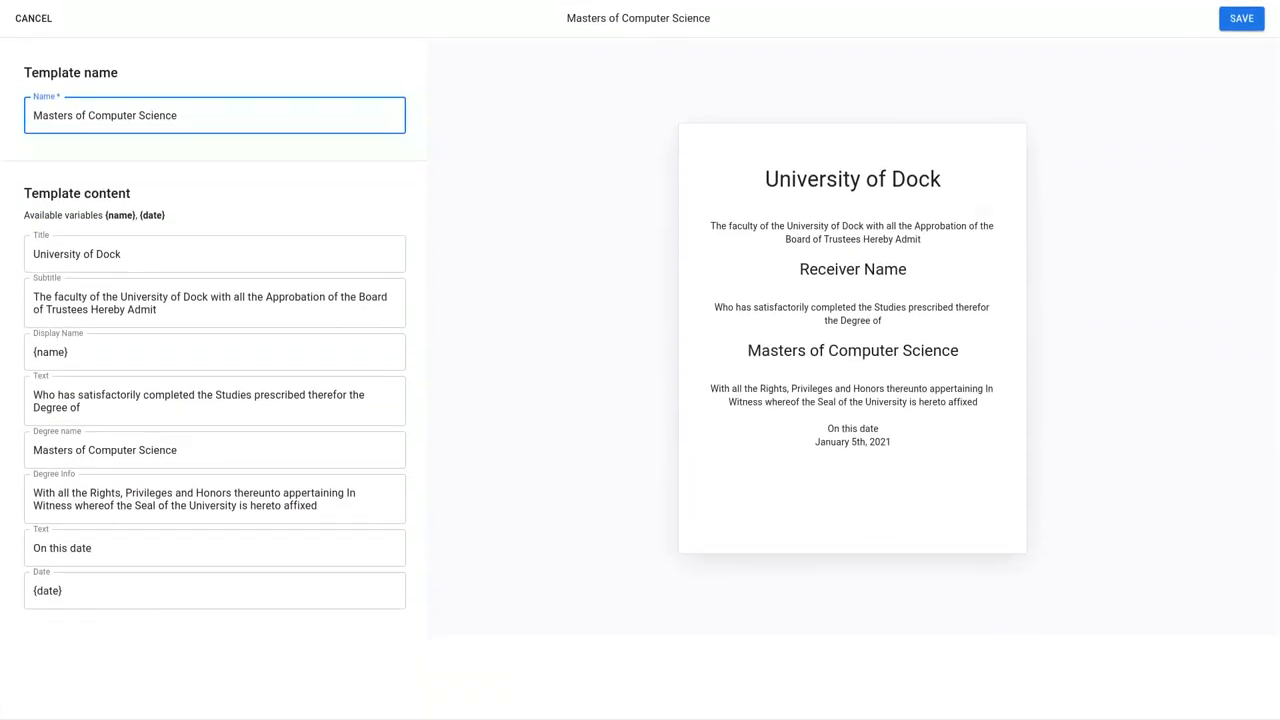
{"action": "double_click", "coordinate": [54, 114]}
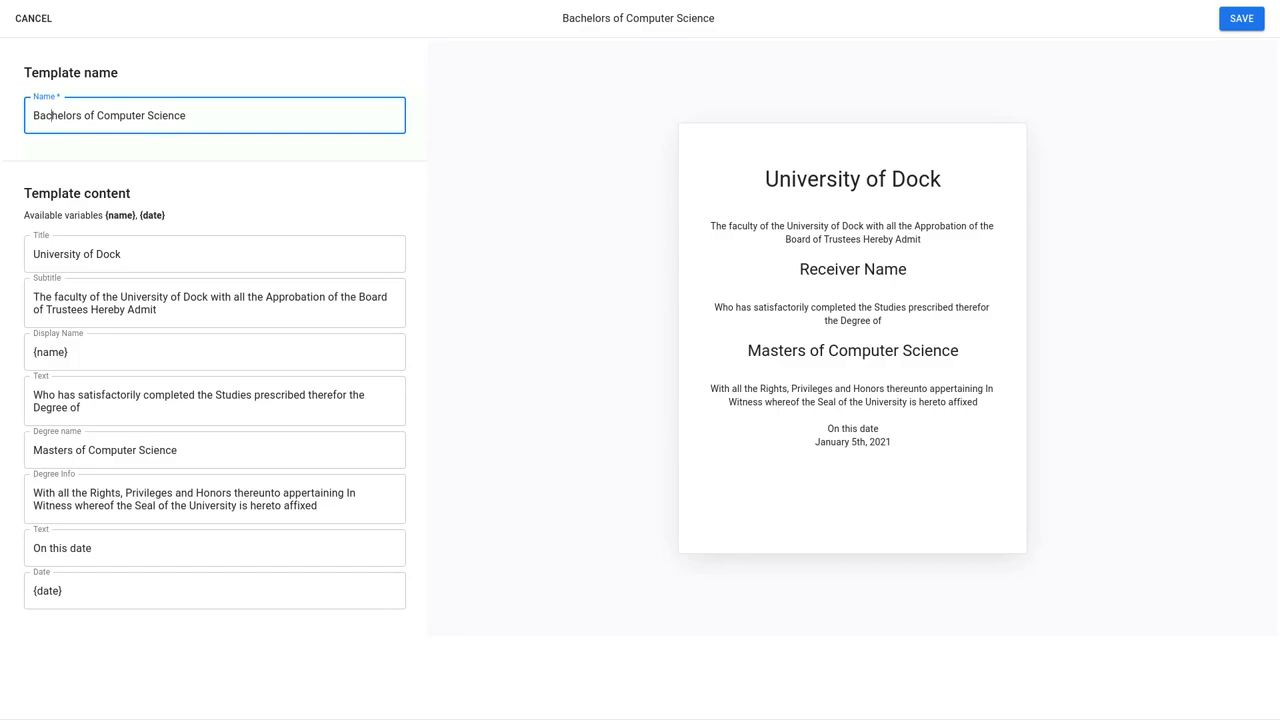
{"action": "type", "text": "Bachelors of Computer Science"}
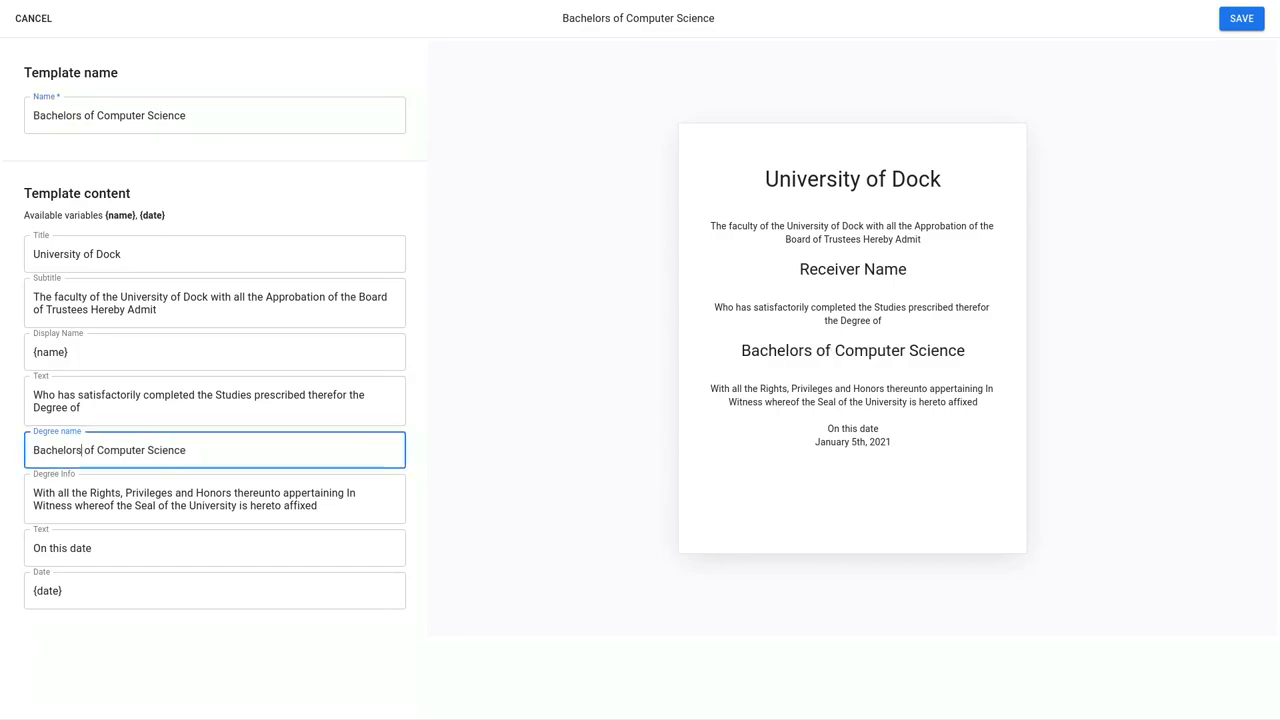
{"action": "left_click", "coordinate": [1240, 18]}
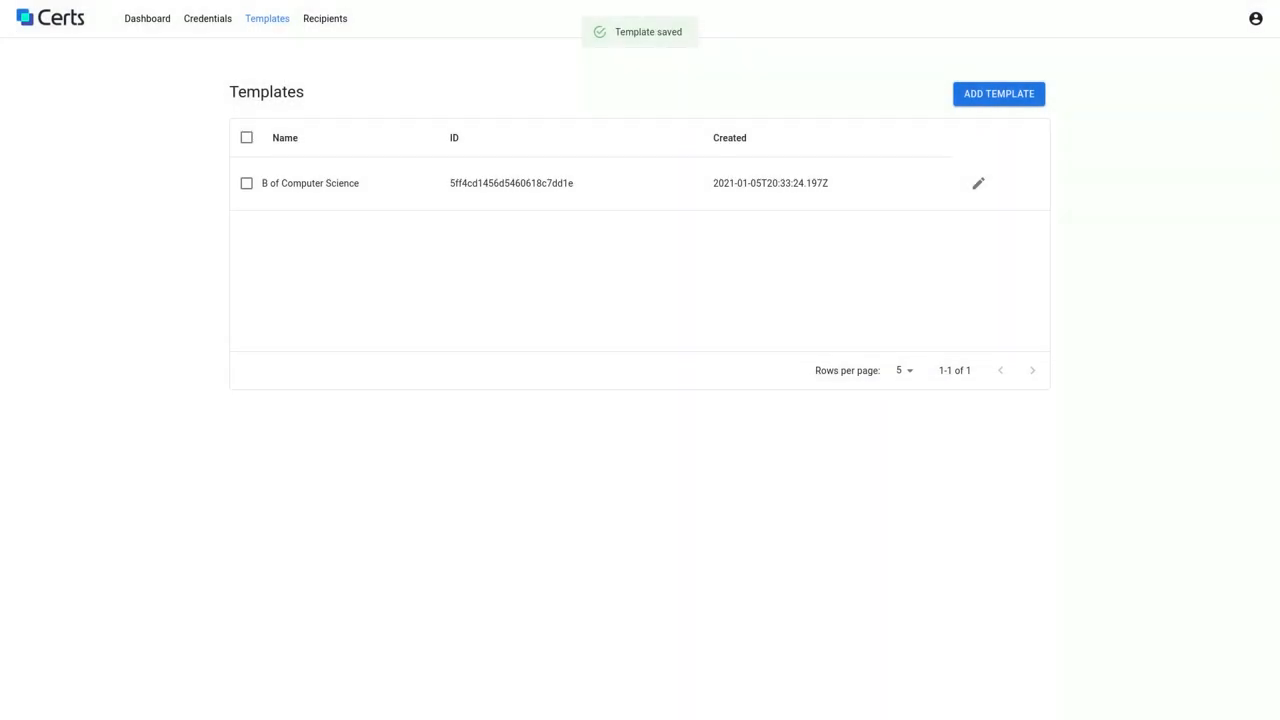
{"action": "left_click", "coordinate": [324, 18]}
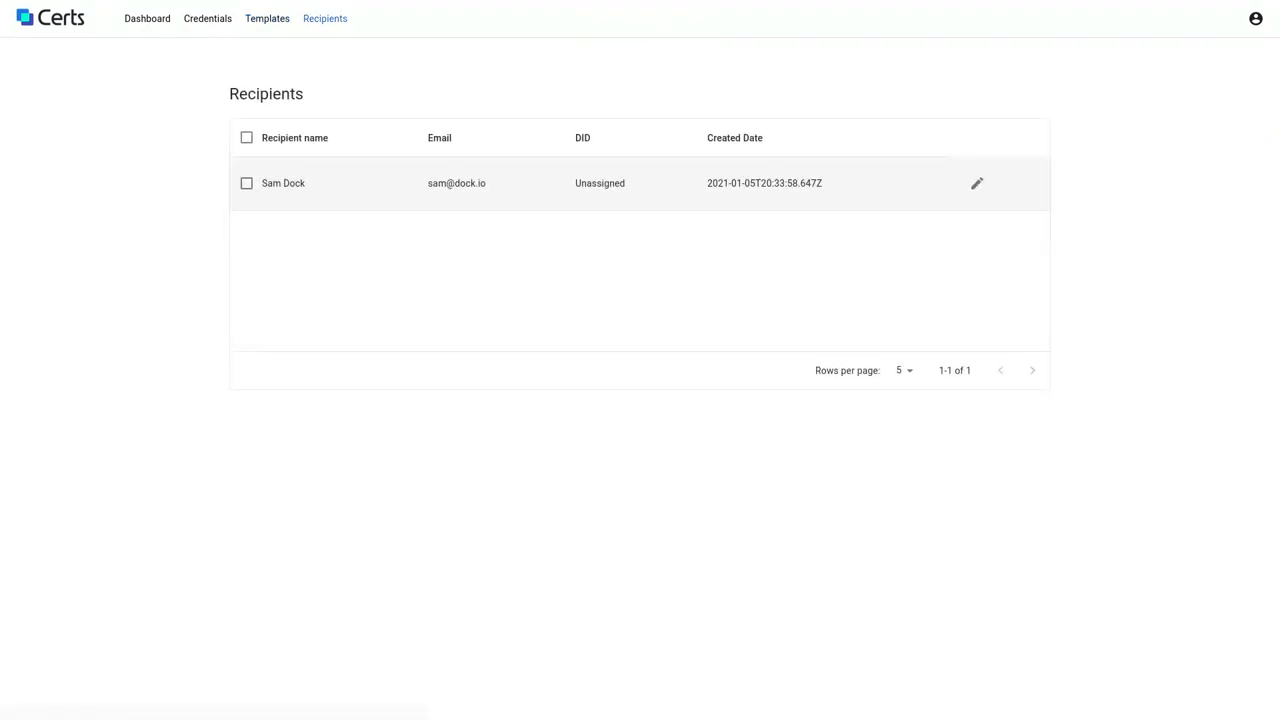
{"action": "left_click", "coordinate": [976, 184]}
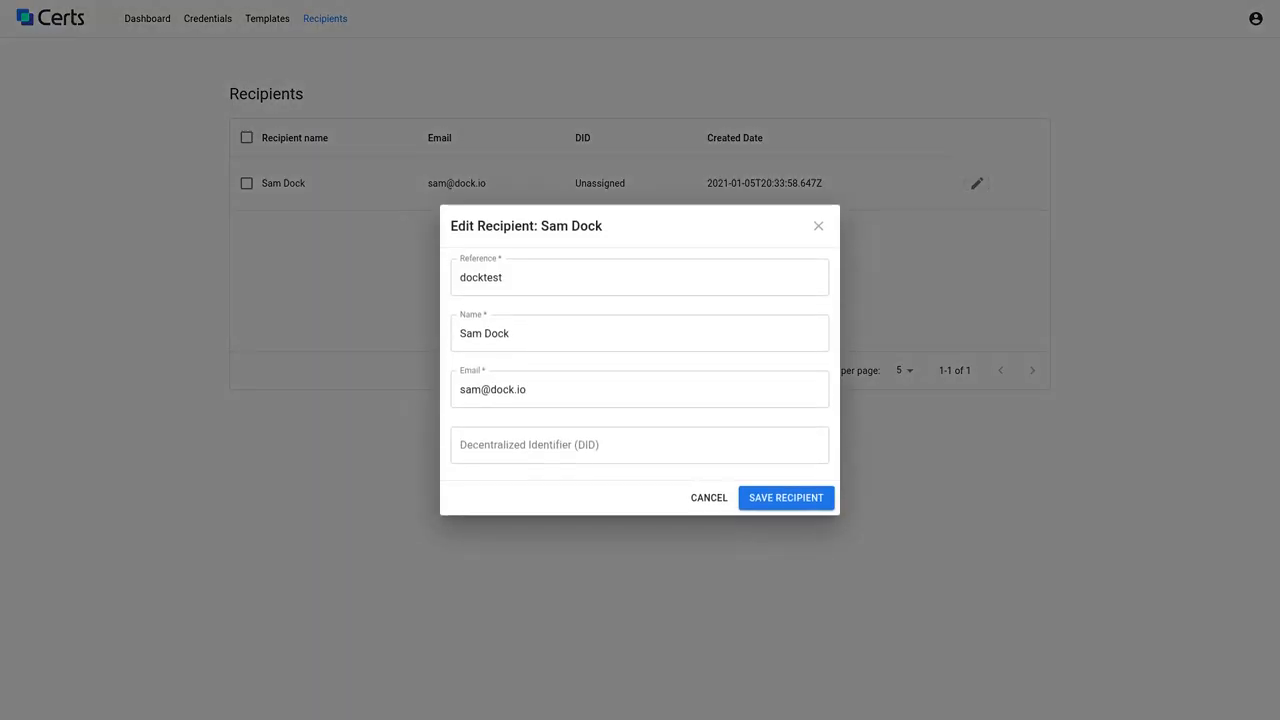
{"action": "double_click", "coordinate": [496, 332]}
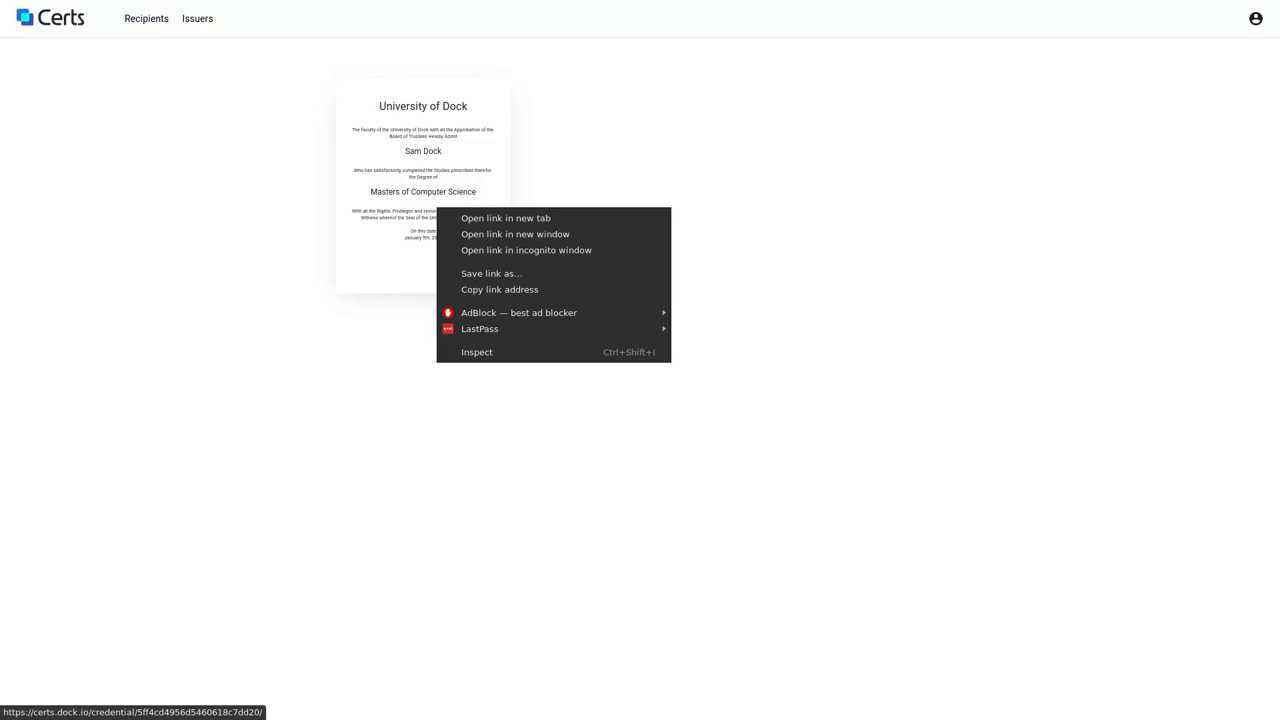
{"action": "mouse_move", "coordinate": [504, 218]}
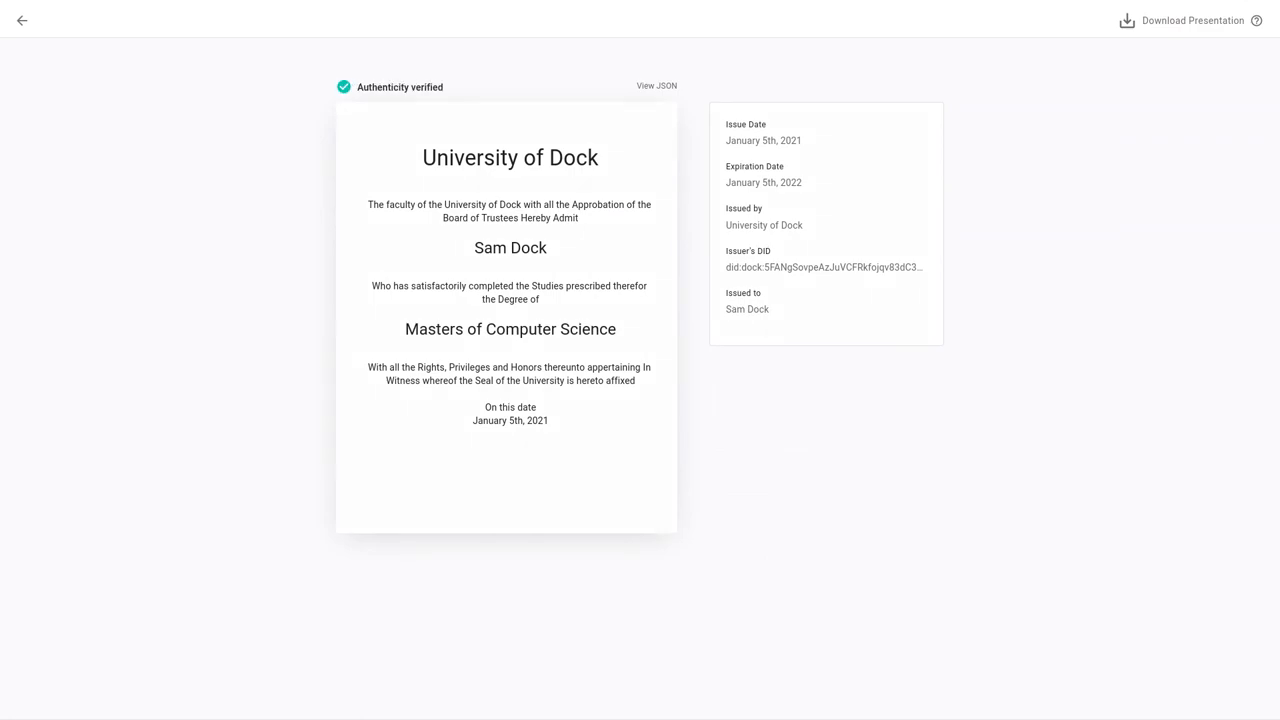
View the credential's raw JSON and start downloading a signed presentation.
{"action": "left_click", "coordinate": [656, 86]}
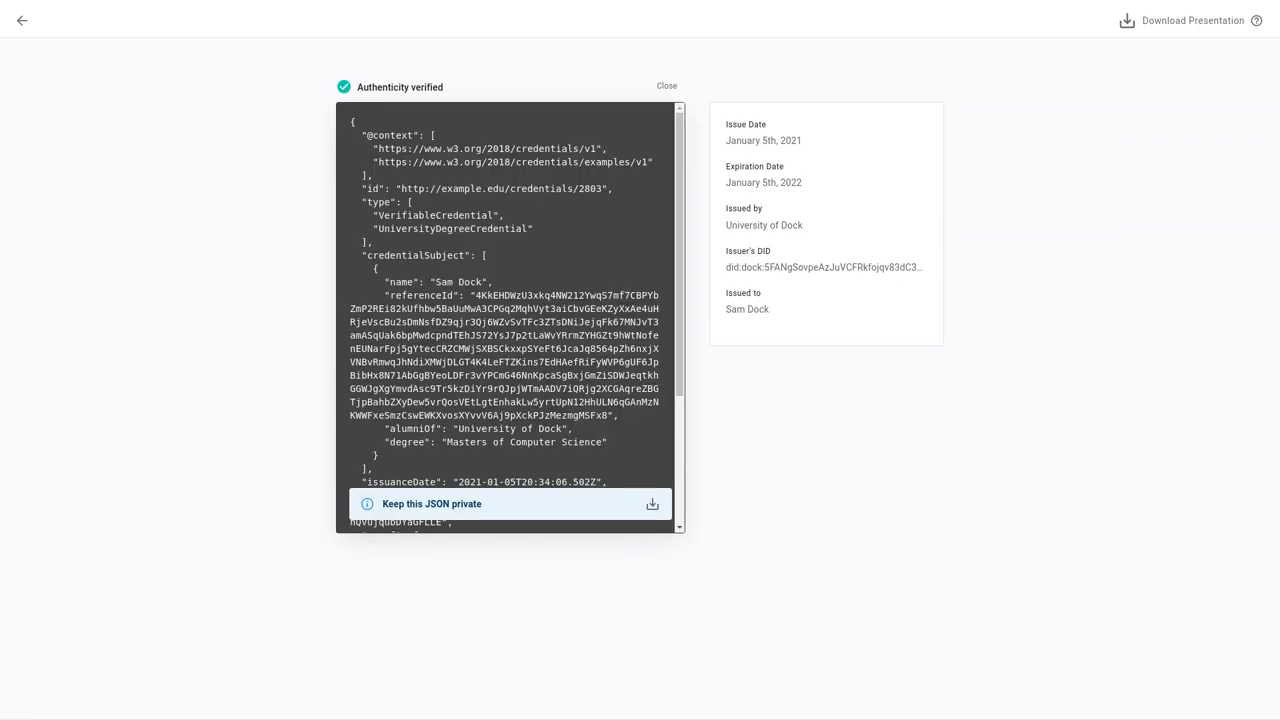
{"action": "double_click", "coordinate": [432, 504]}
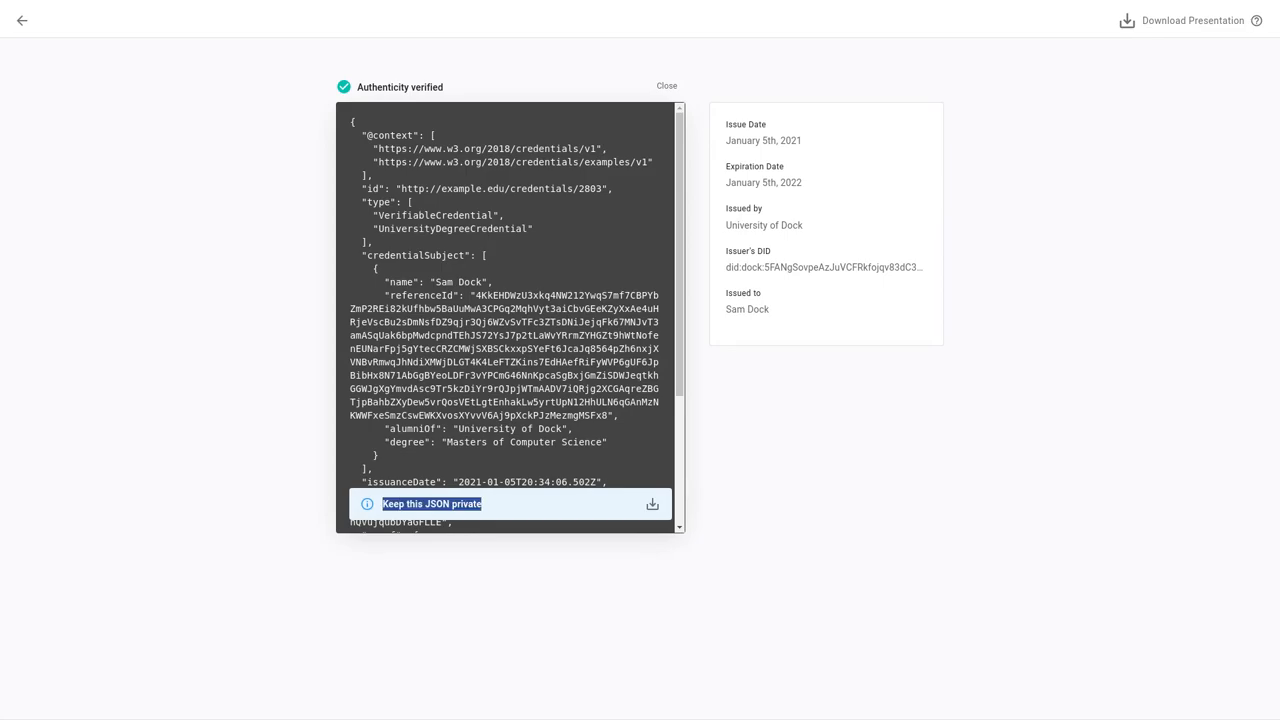
{"action": "scroll", "scroll_direction": "down", "scroll_amount": 3}
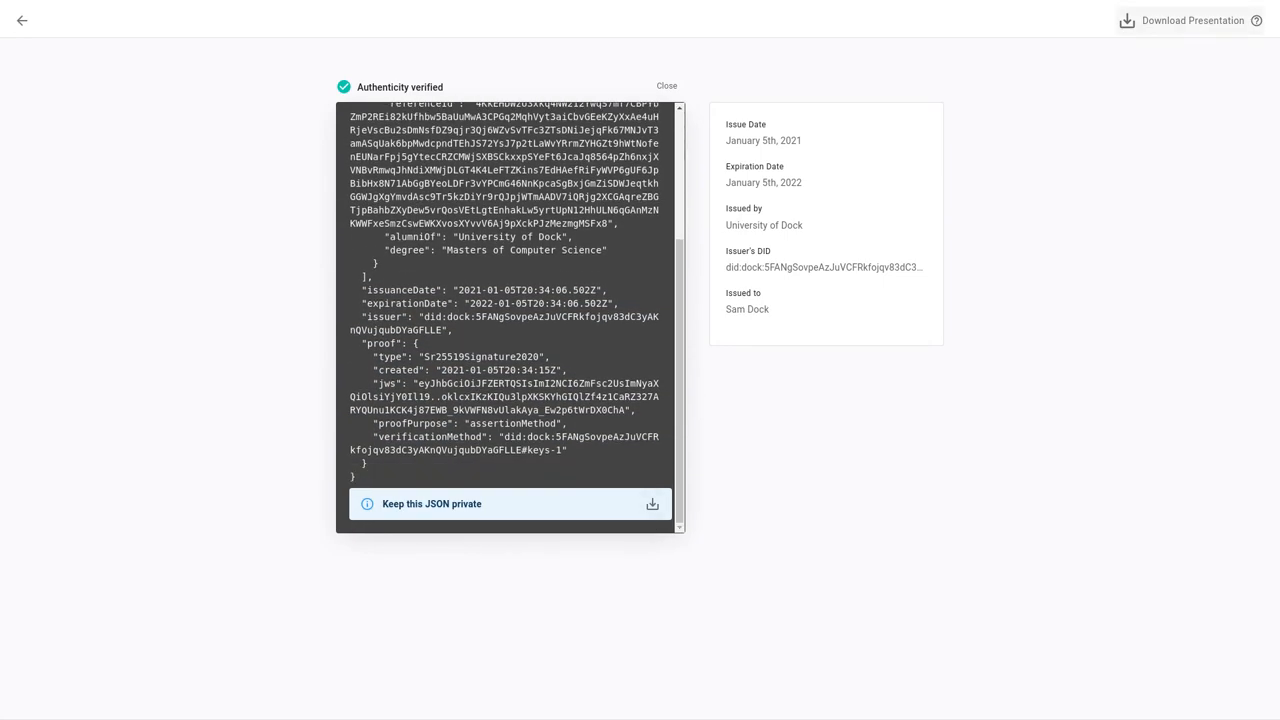
{"action": "left_click", "coordinate": [1192, 20]}
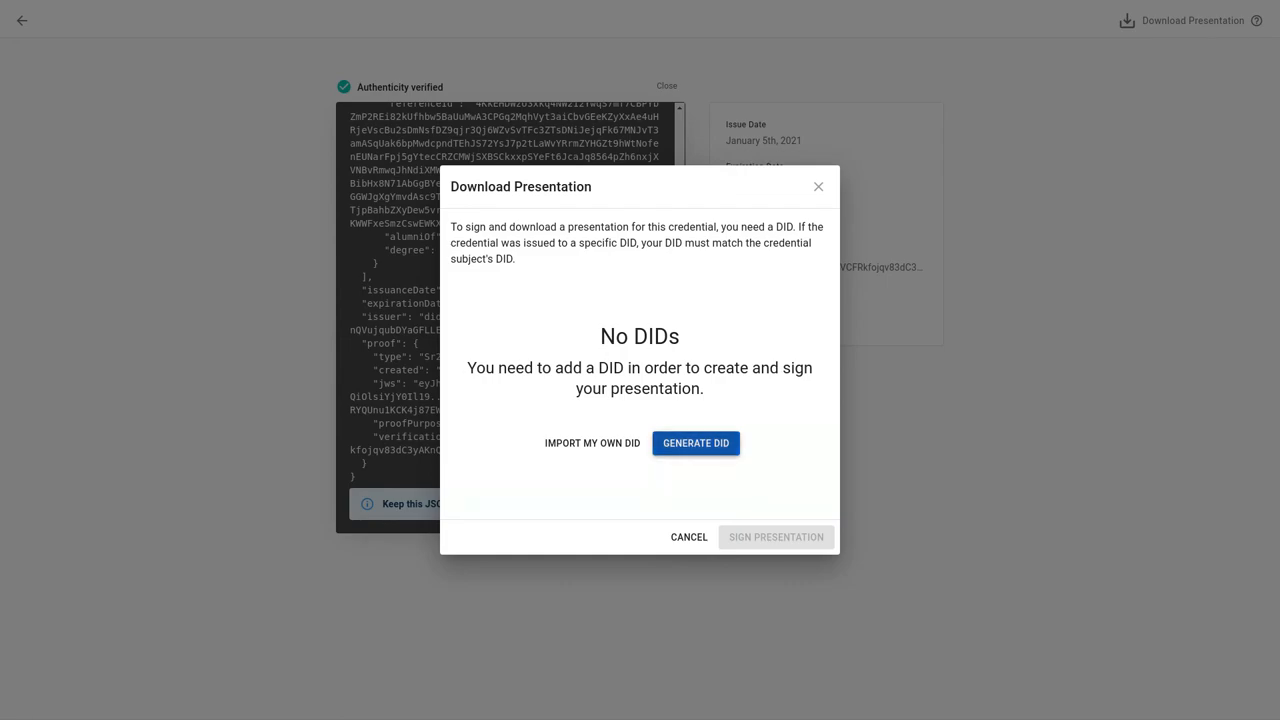
Generate a holder DID and download the signed presentation as a JSON file.
{"action": "left_click", "coordinate": [696, 444]}
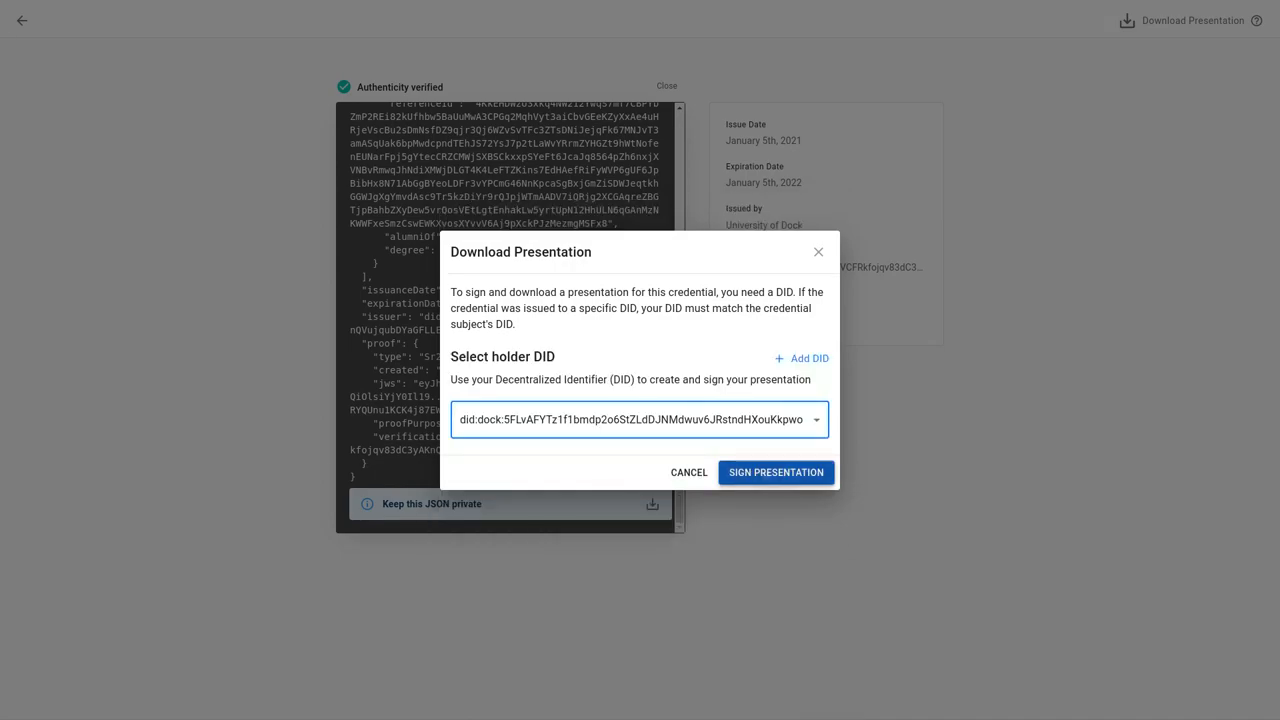
{"action": "left_click", "coordinate": [776, 472]}
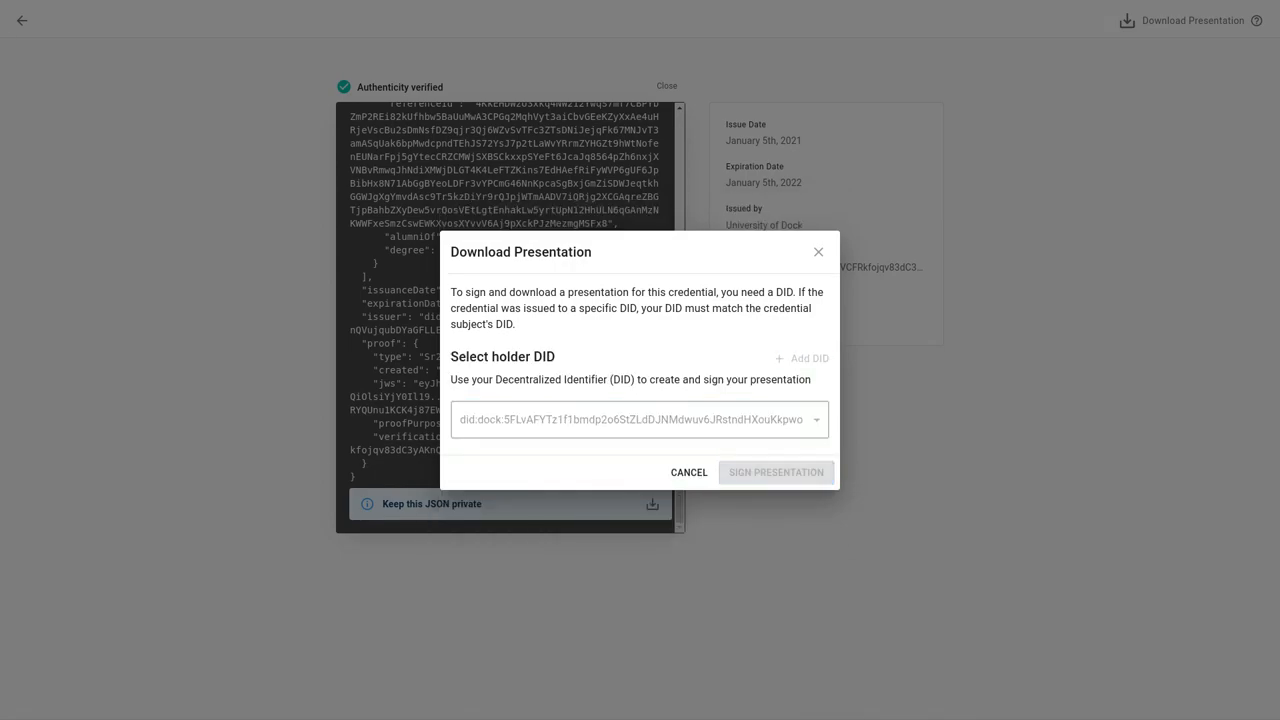
{"action": "left_click", "coordinate": [776, 472]}
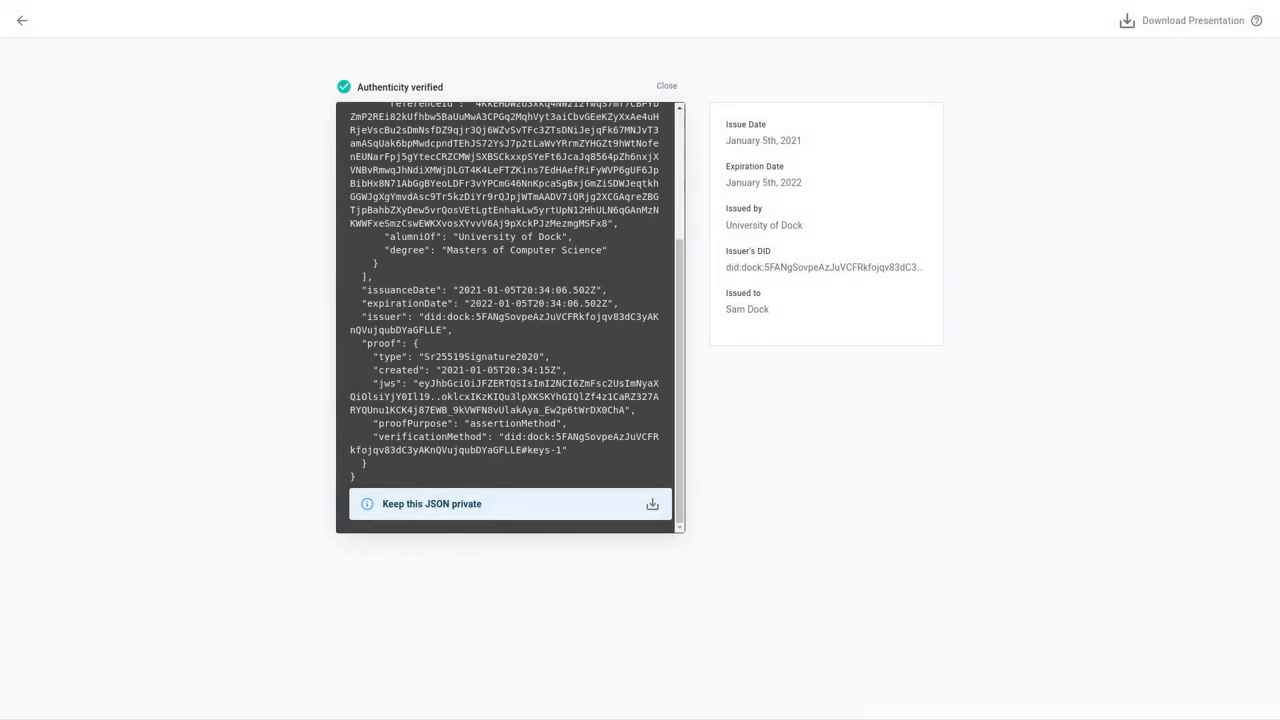
{"action": "left_click", "coordinate": [652, 504]}
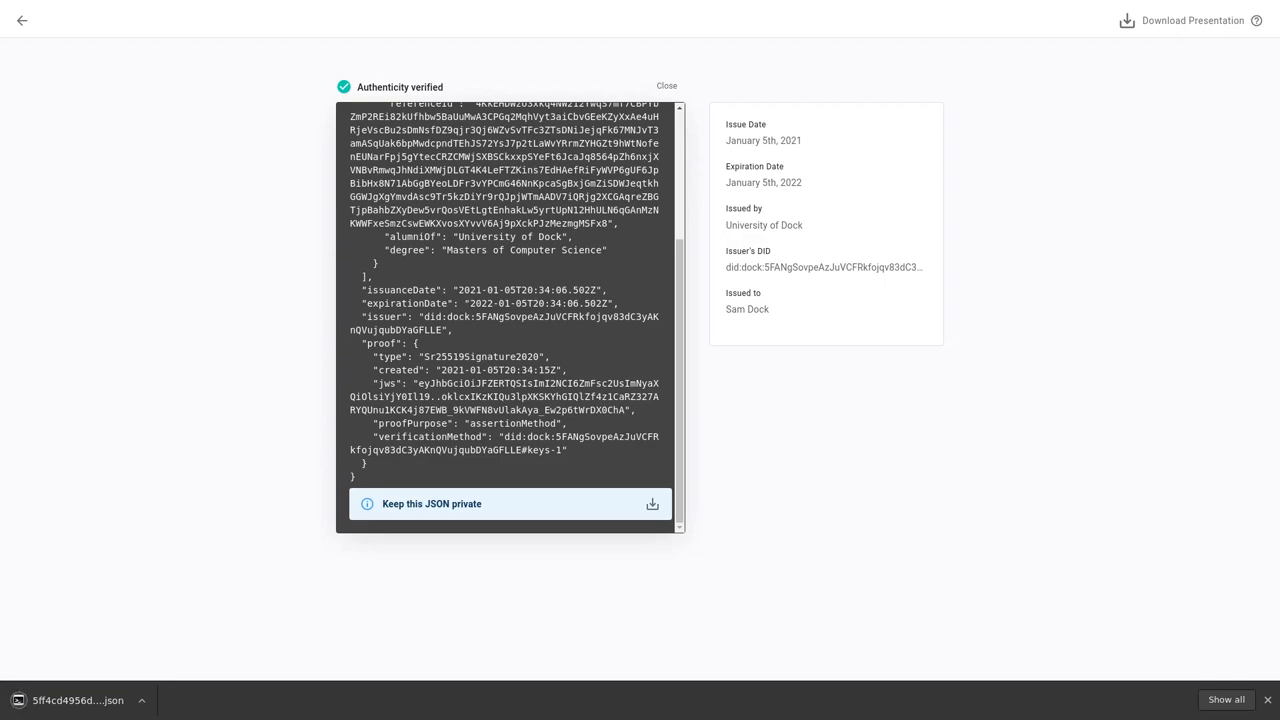